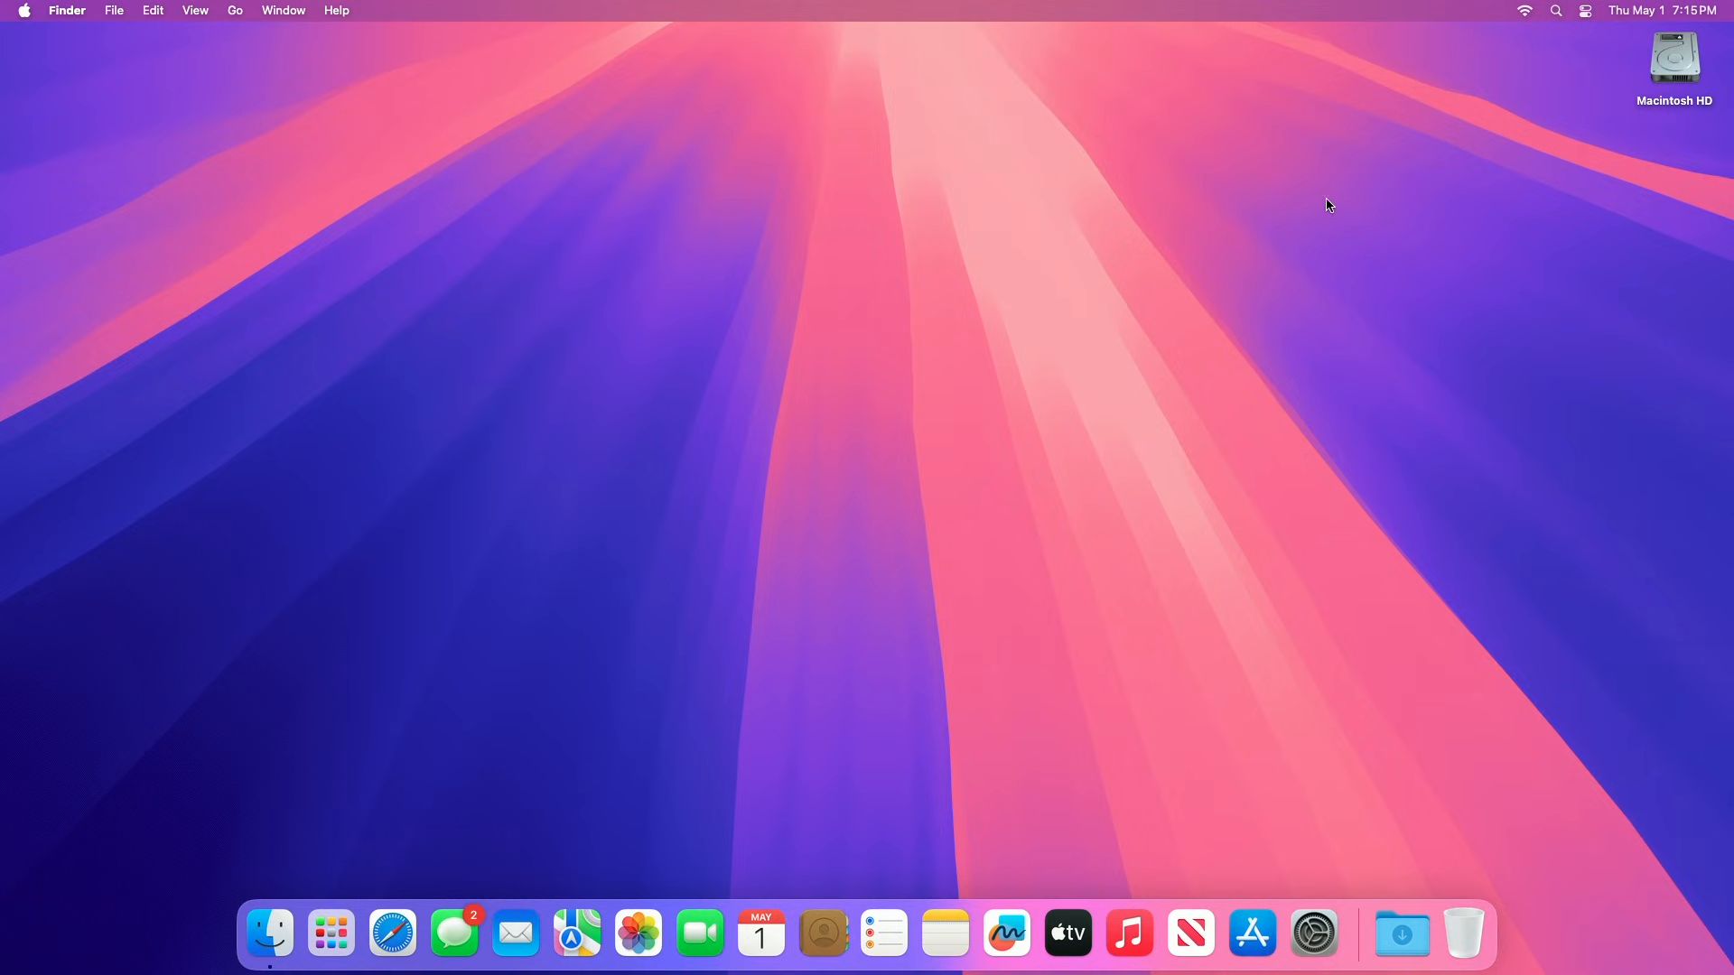
mouse_move(369, 861)
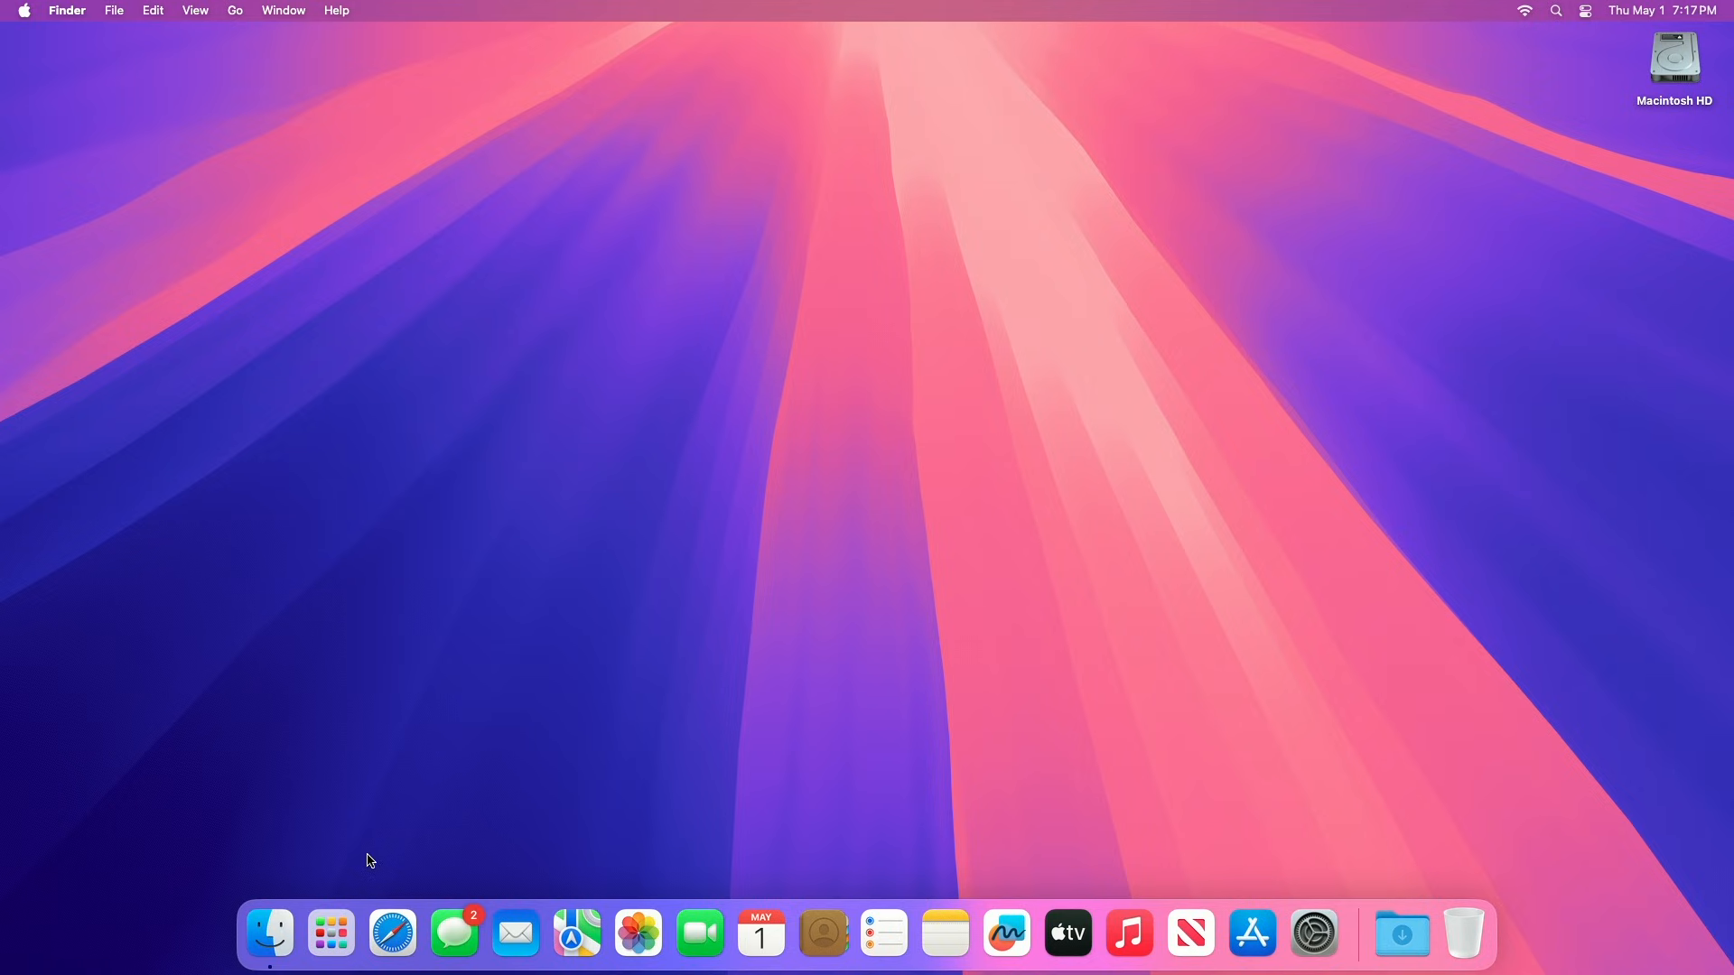
Step: Launch Safari from the Dock to reach the PingPlace GitHub repository
click(393, 933)
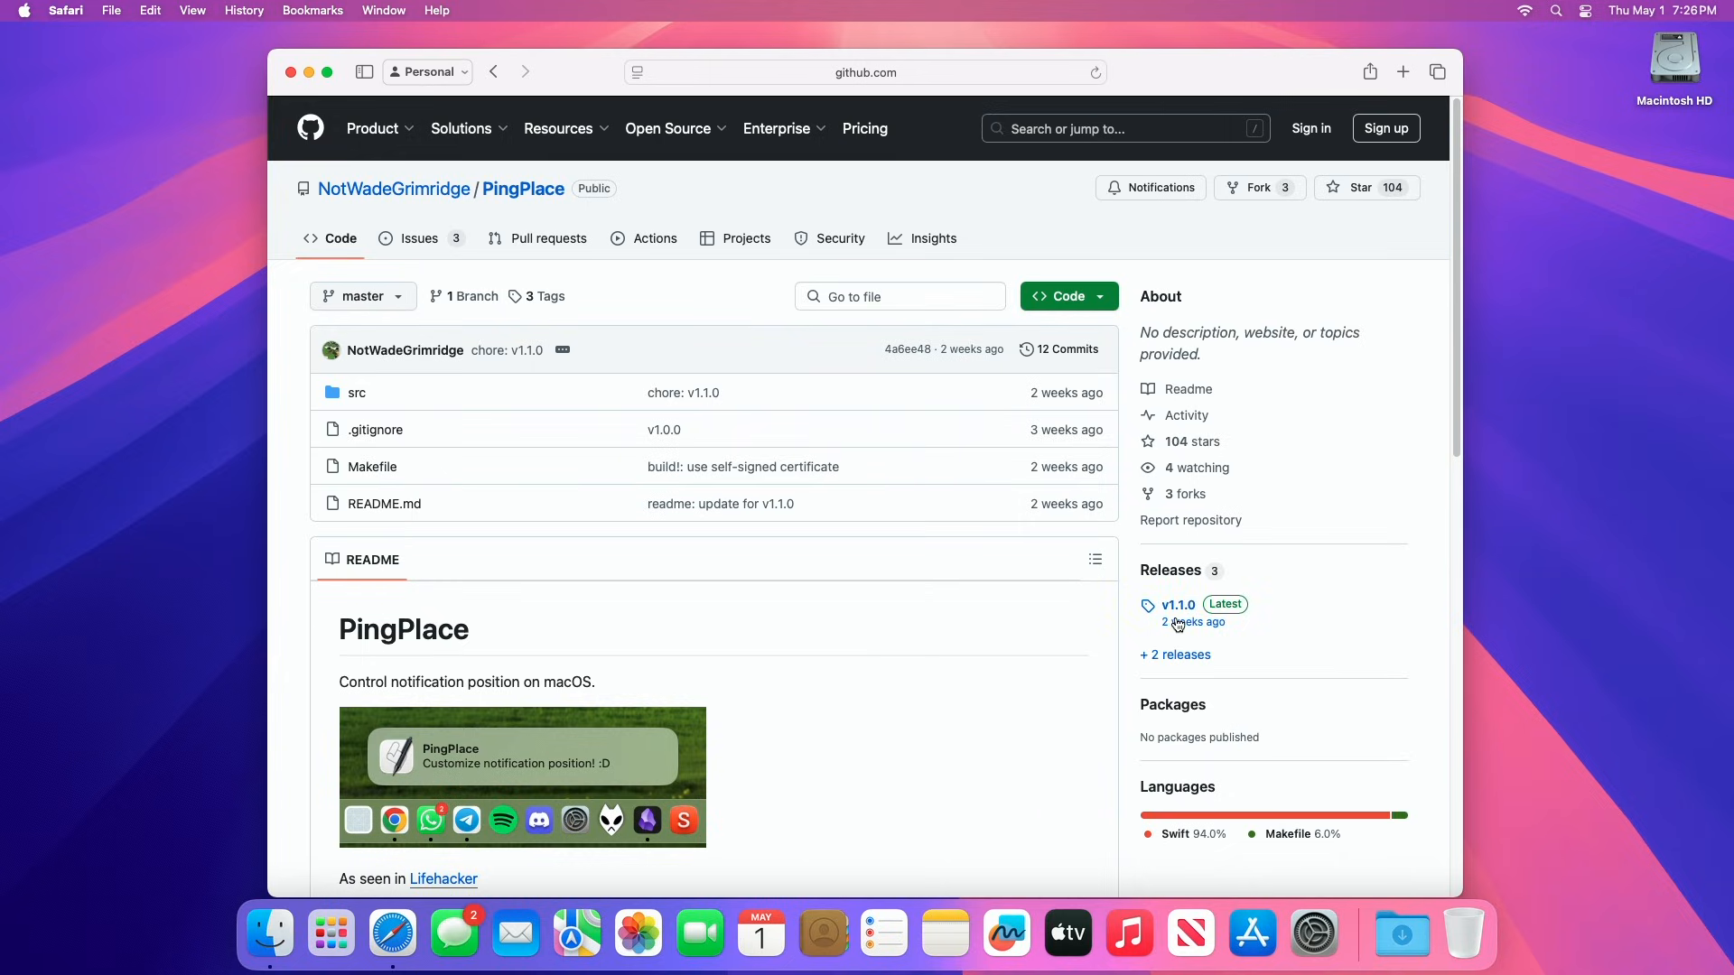
Step: Download PingPlace.app.tar.gz from the v1.1.0 release and unpack it in Downloads
click(1177, 604)
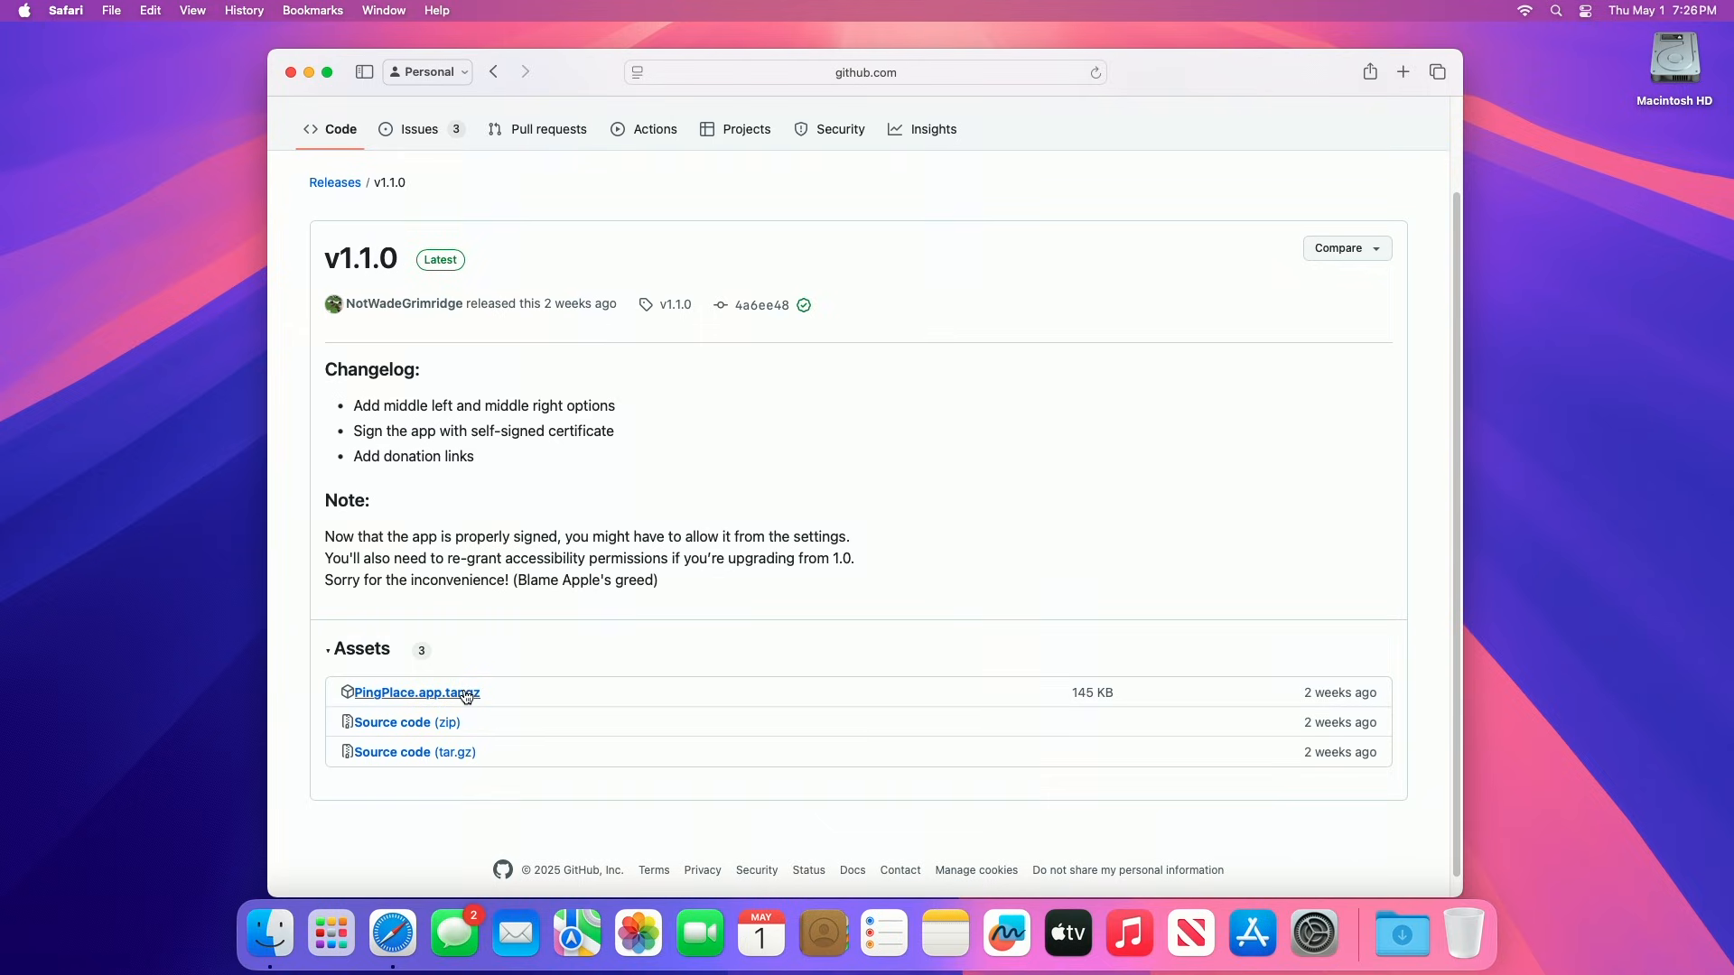
click(416, 693)
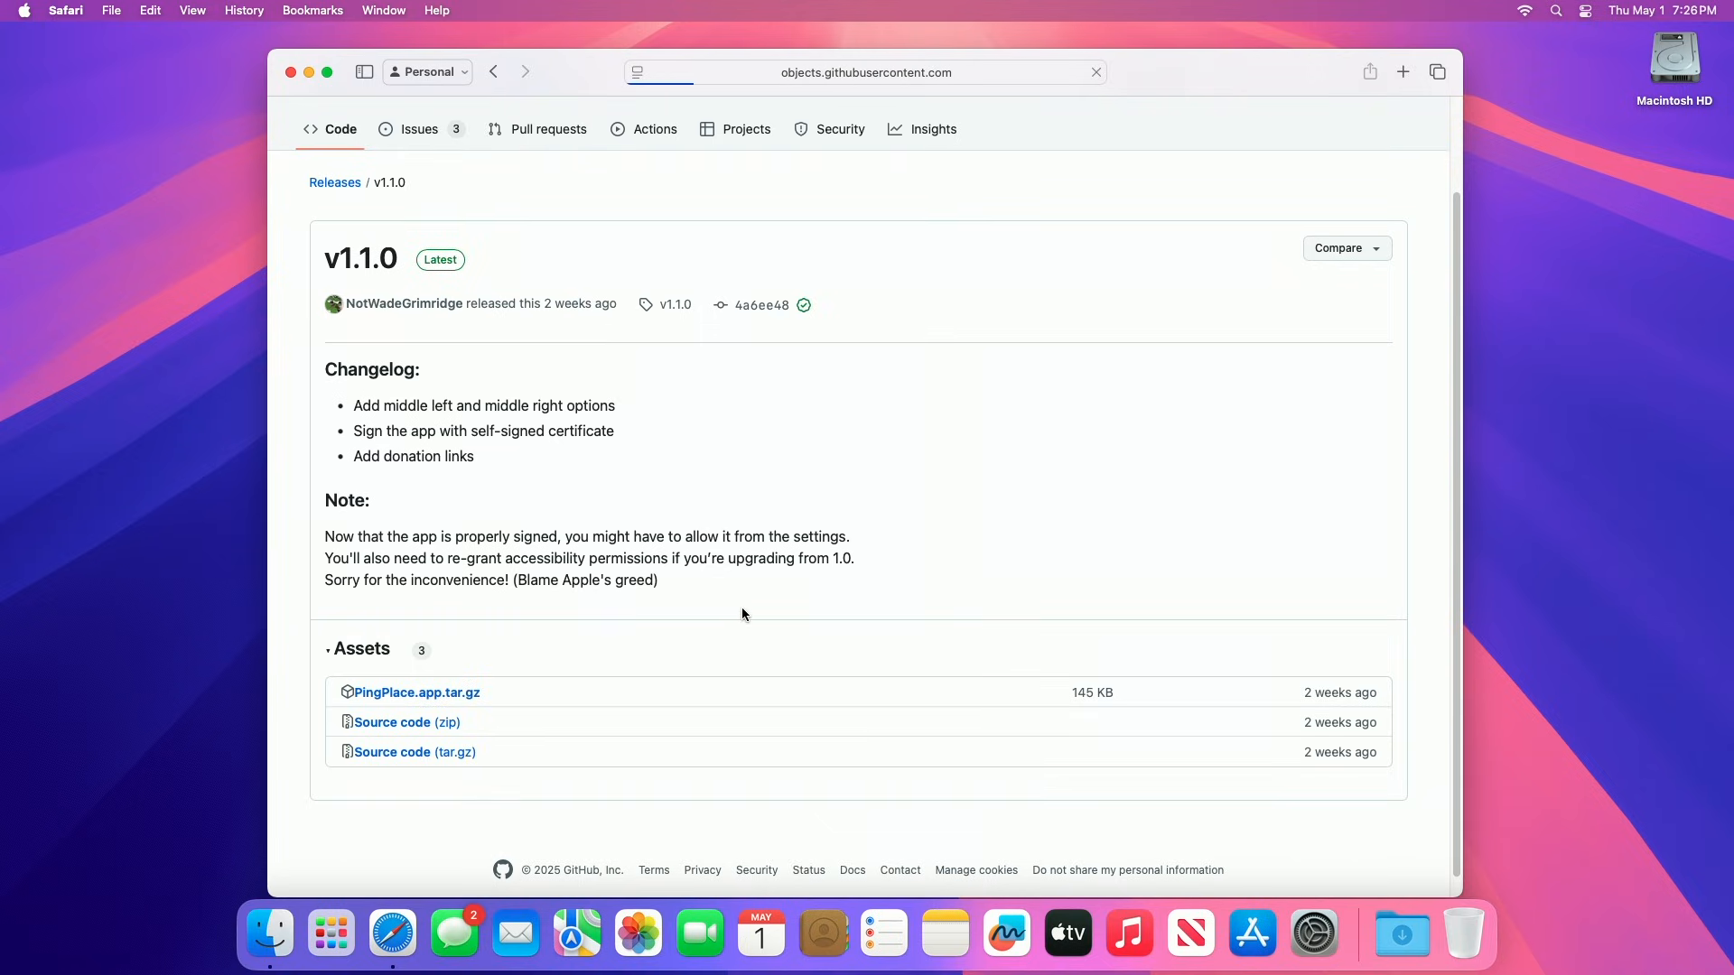
click(418, 693)
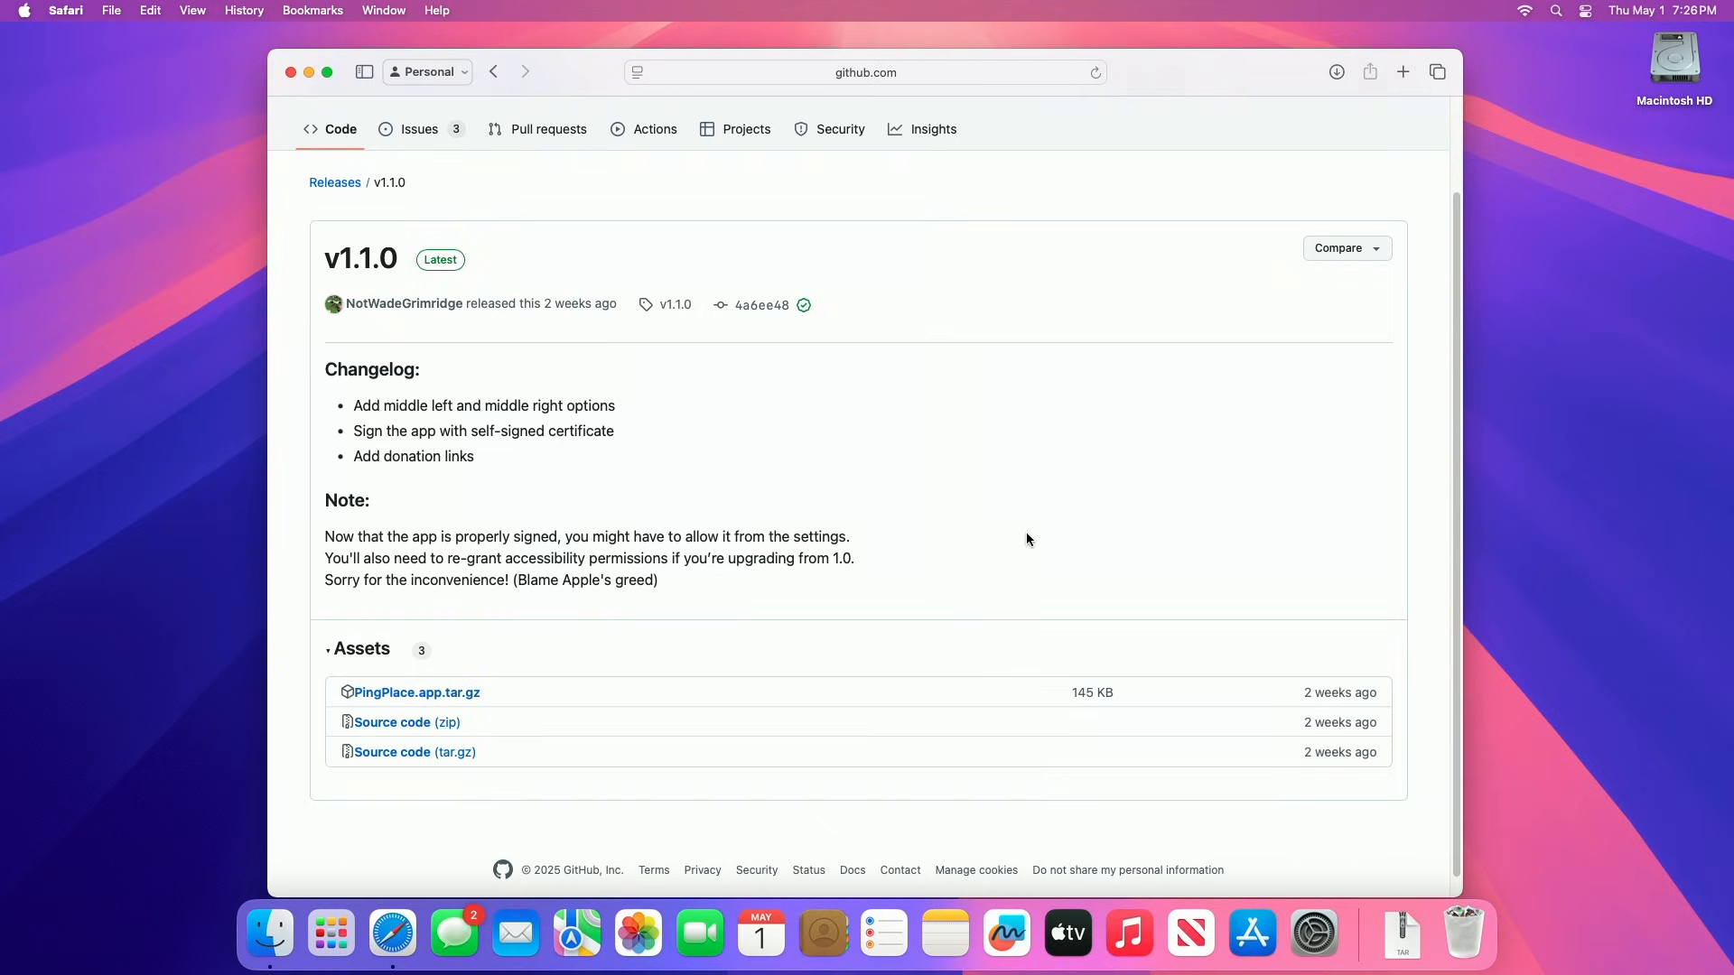
mouse_move(1041, 544)
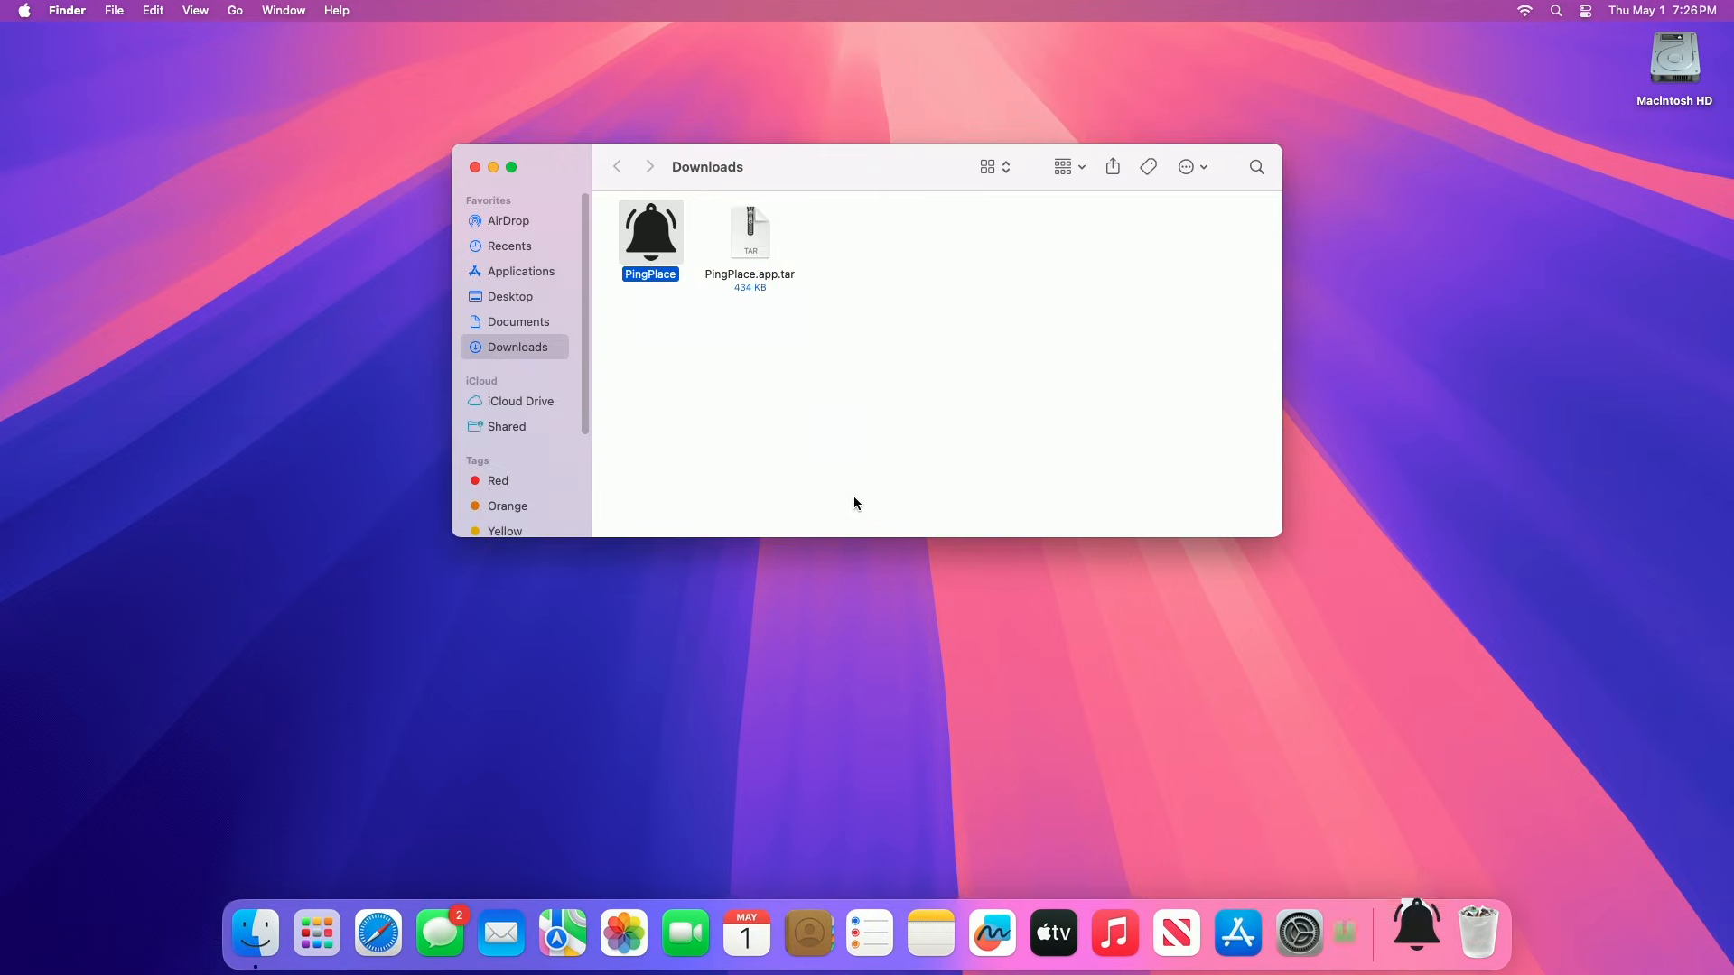
Step: Attempt to launch PingPlace from Downloads via its context menu, triggering the unverified-app warning
right_click(651, 232)
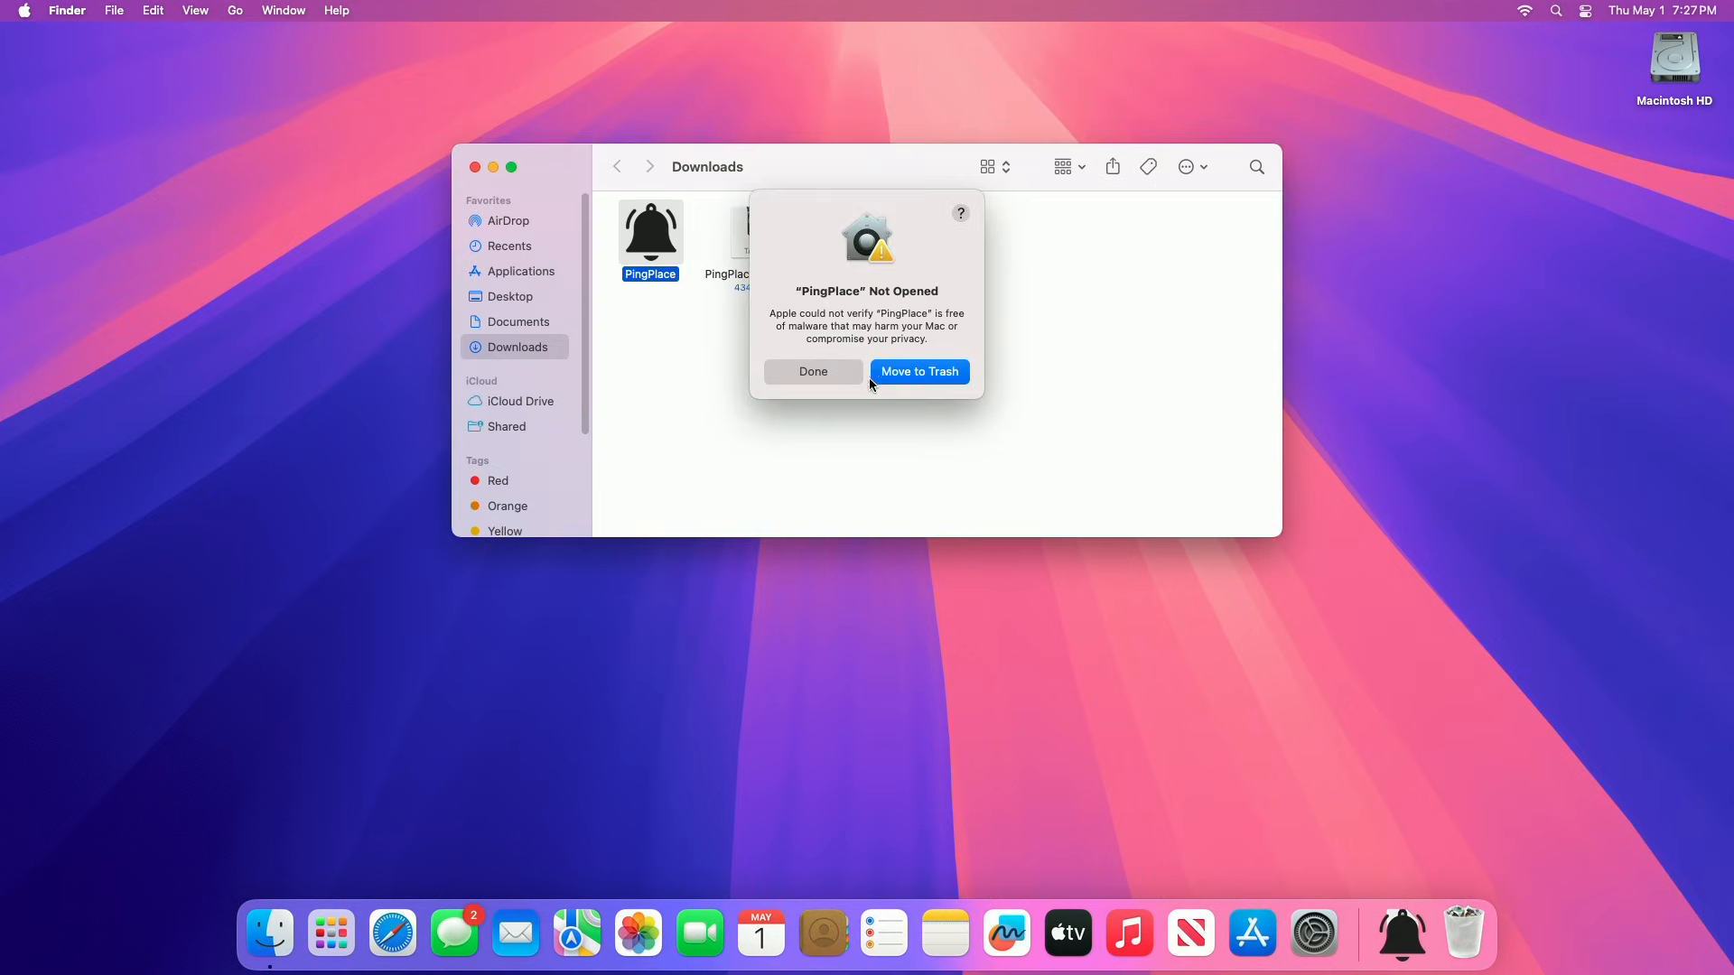
mouse_move(737, 370)
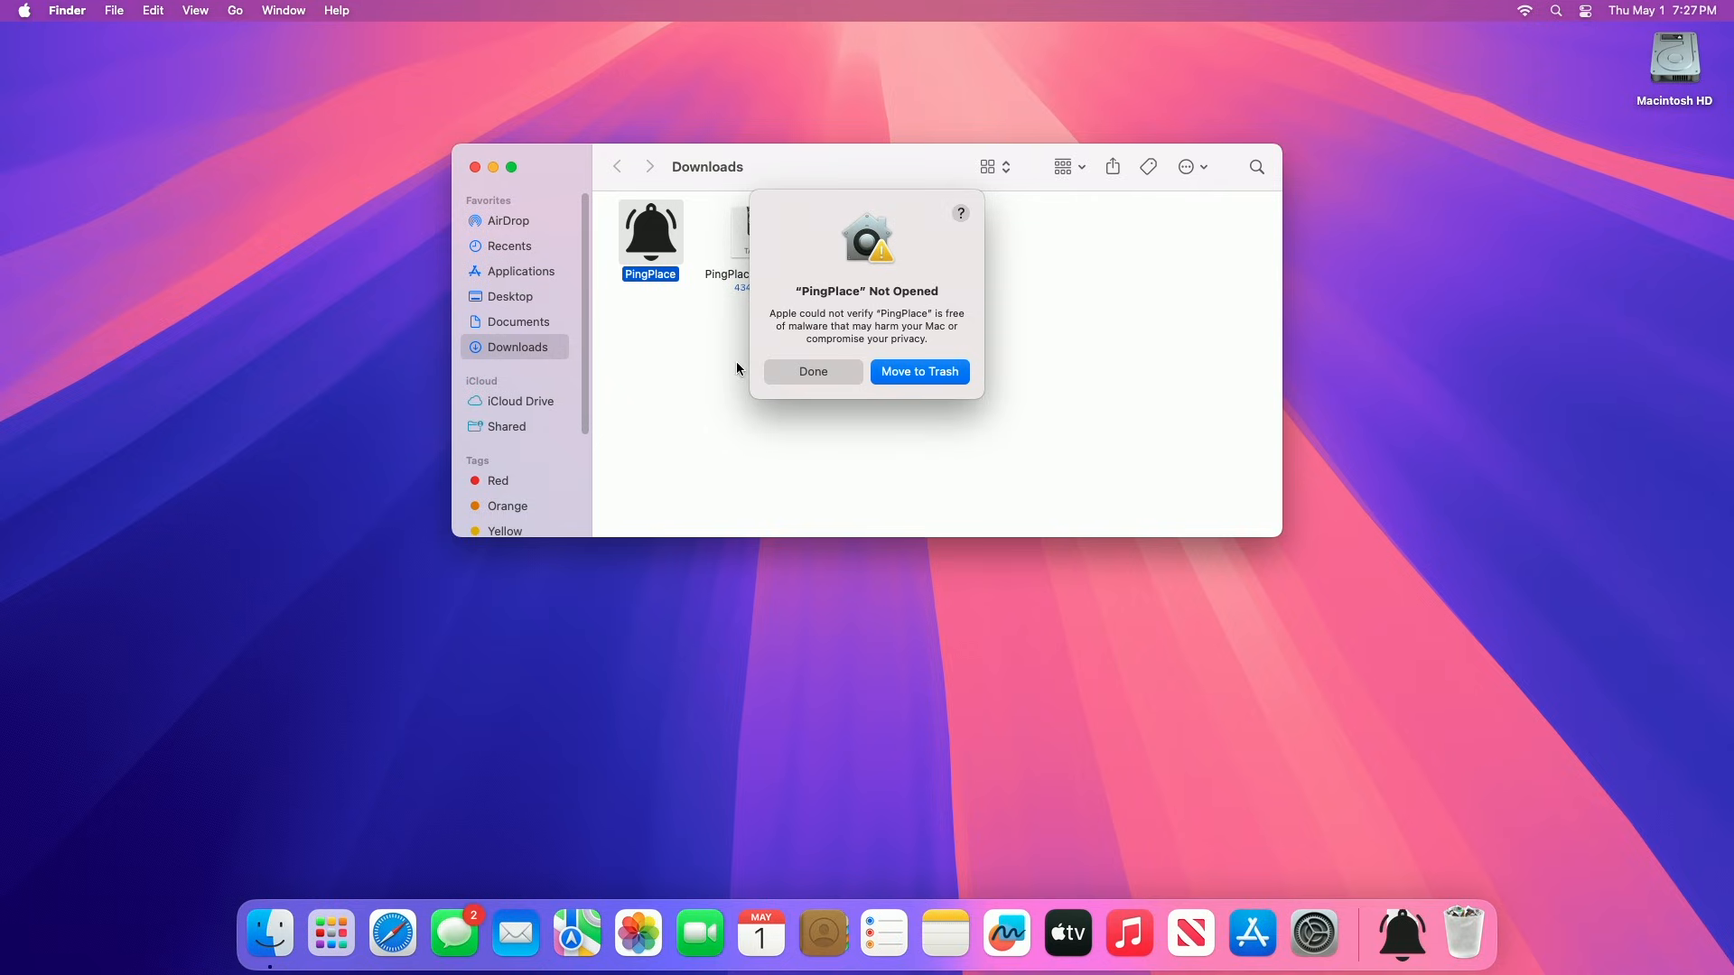
mouse_move(793, 373)
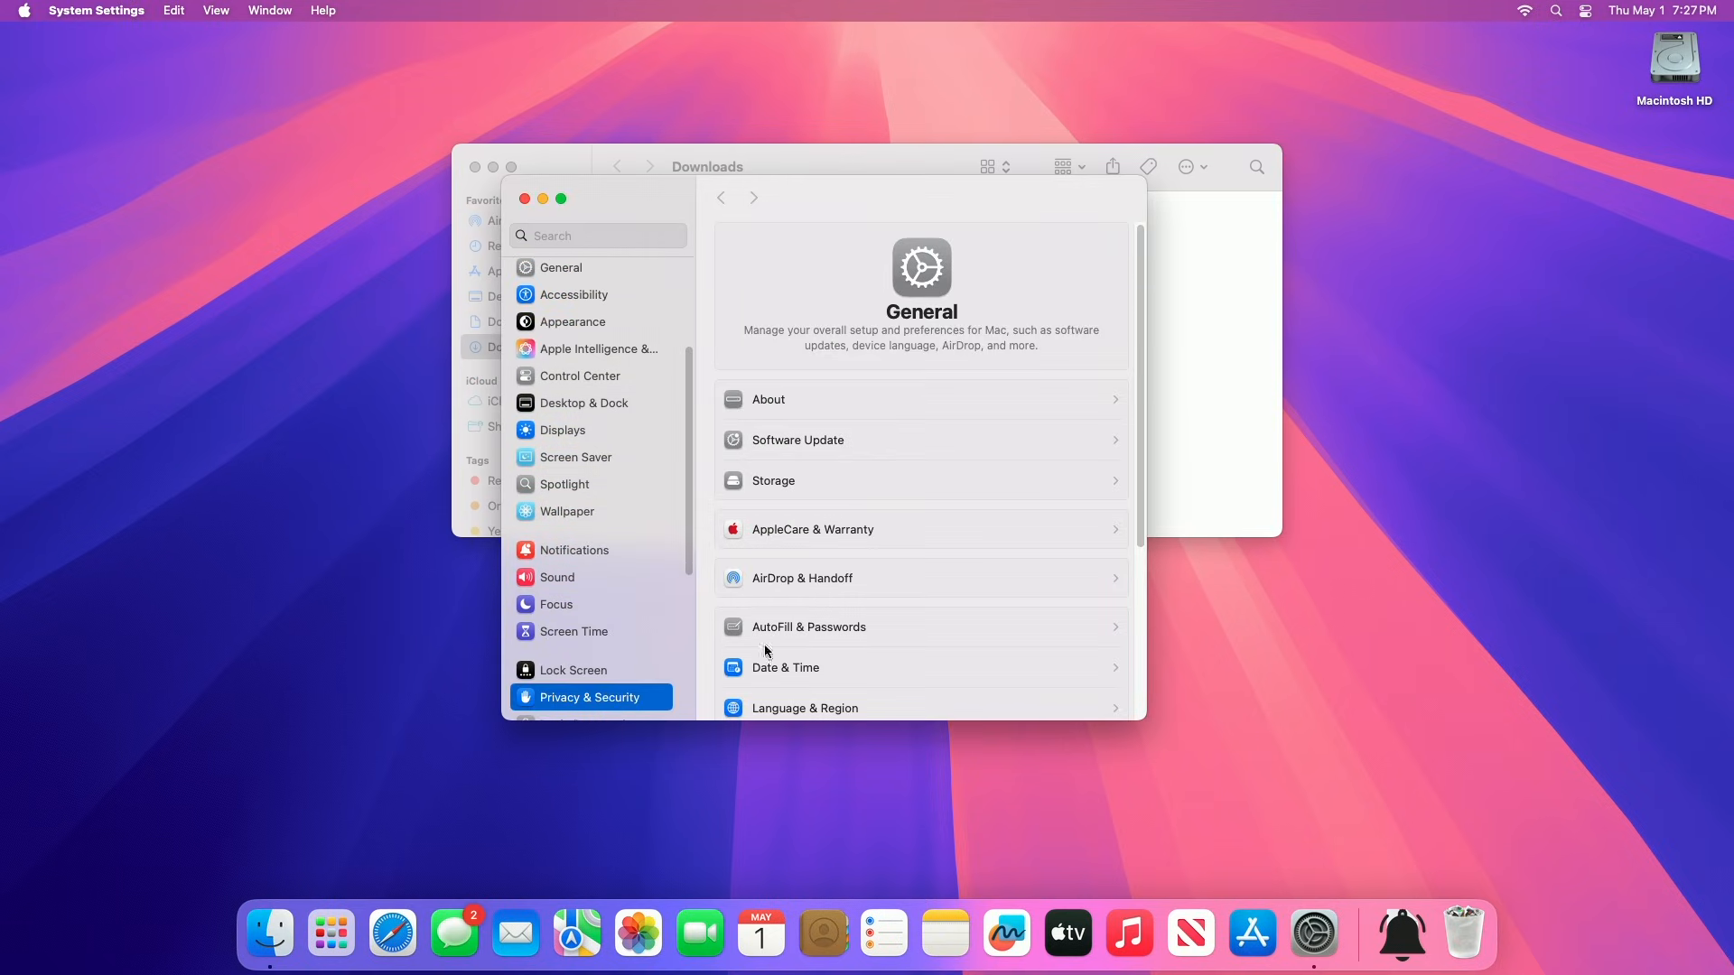
Step: In Privacy & Security, allow the blocked PingPlace app to open anyway with administrator approval
click(590, 696)
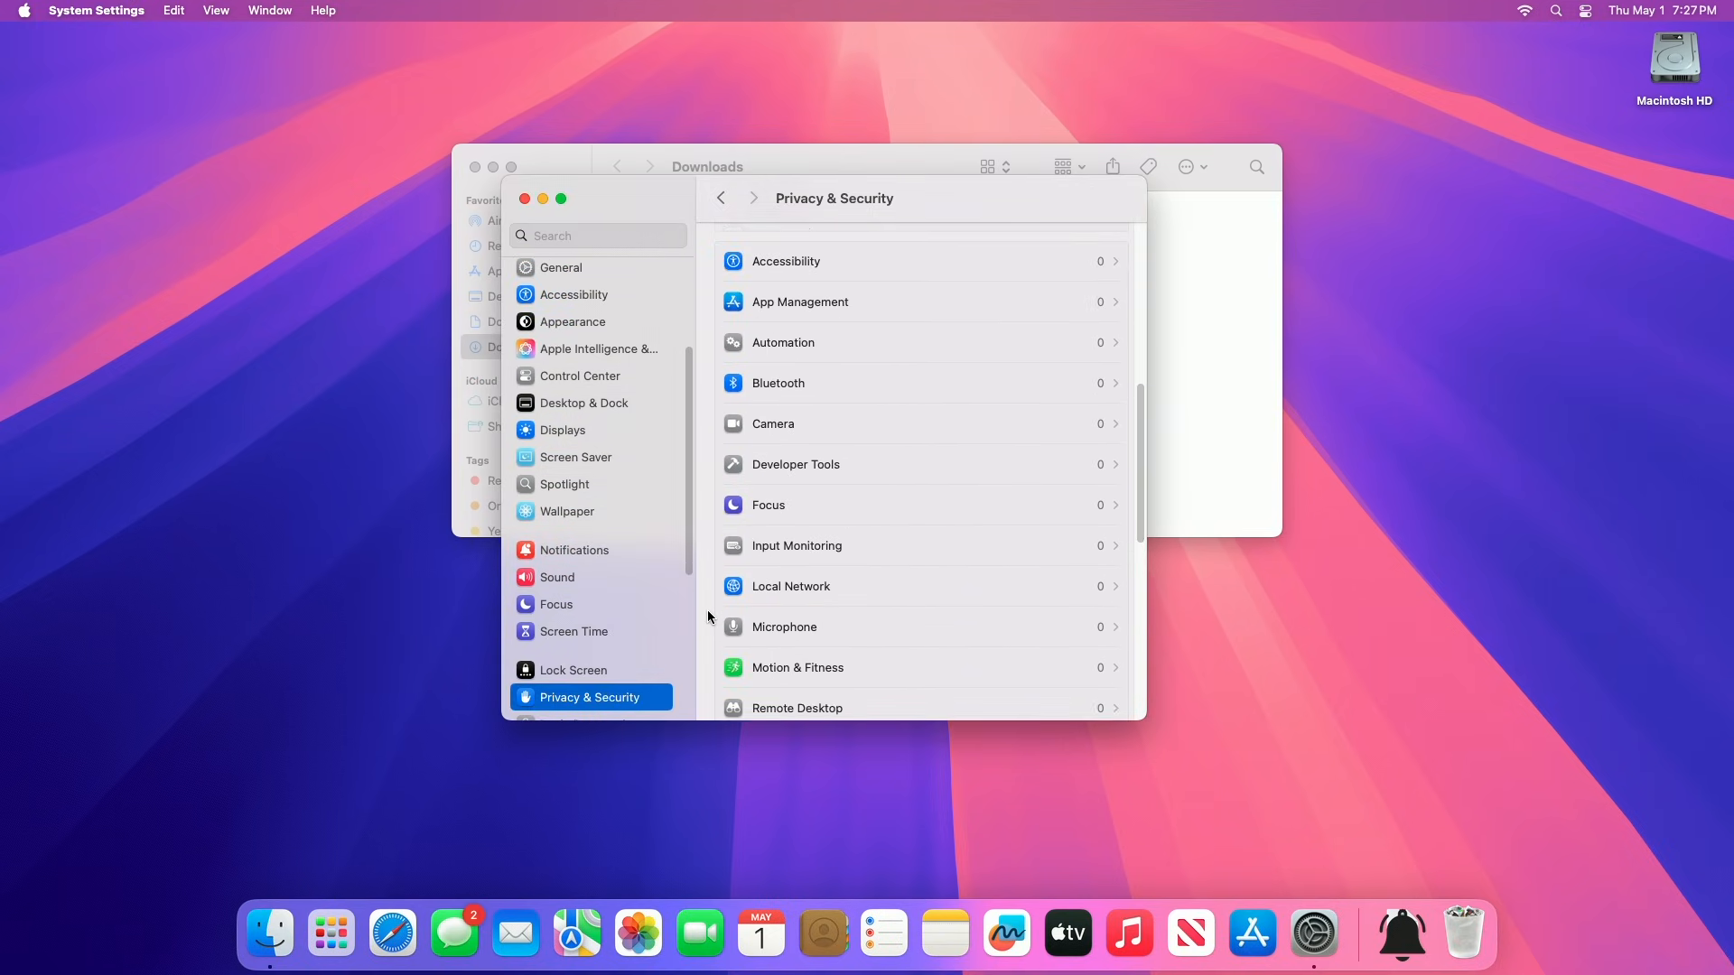
scroll(down, 3)
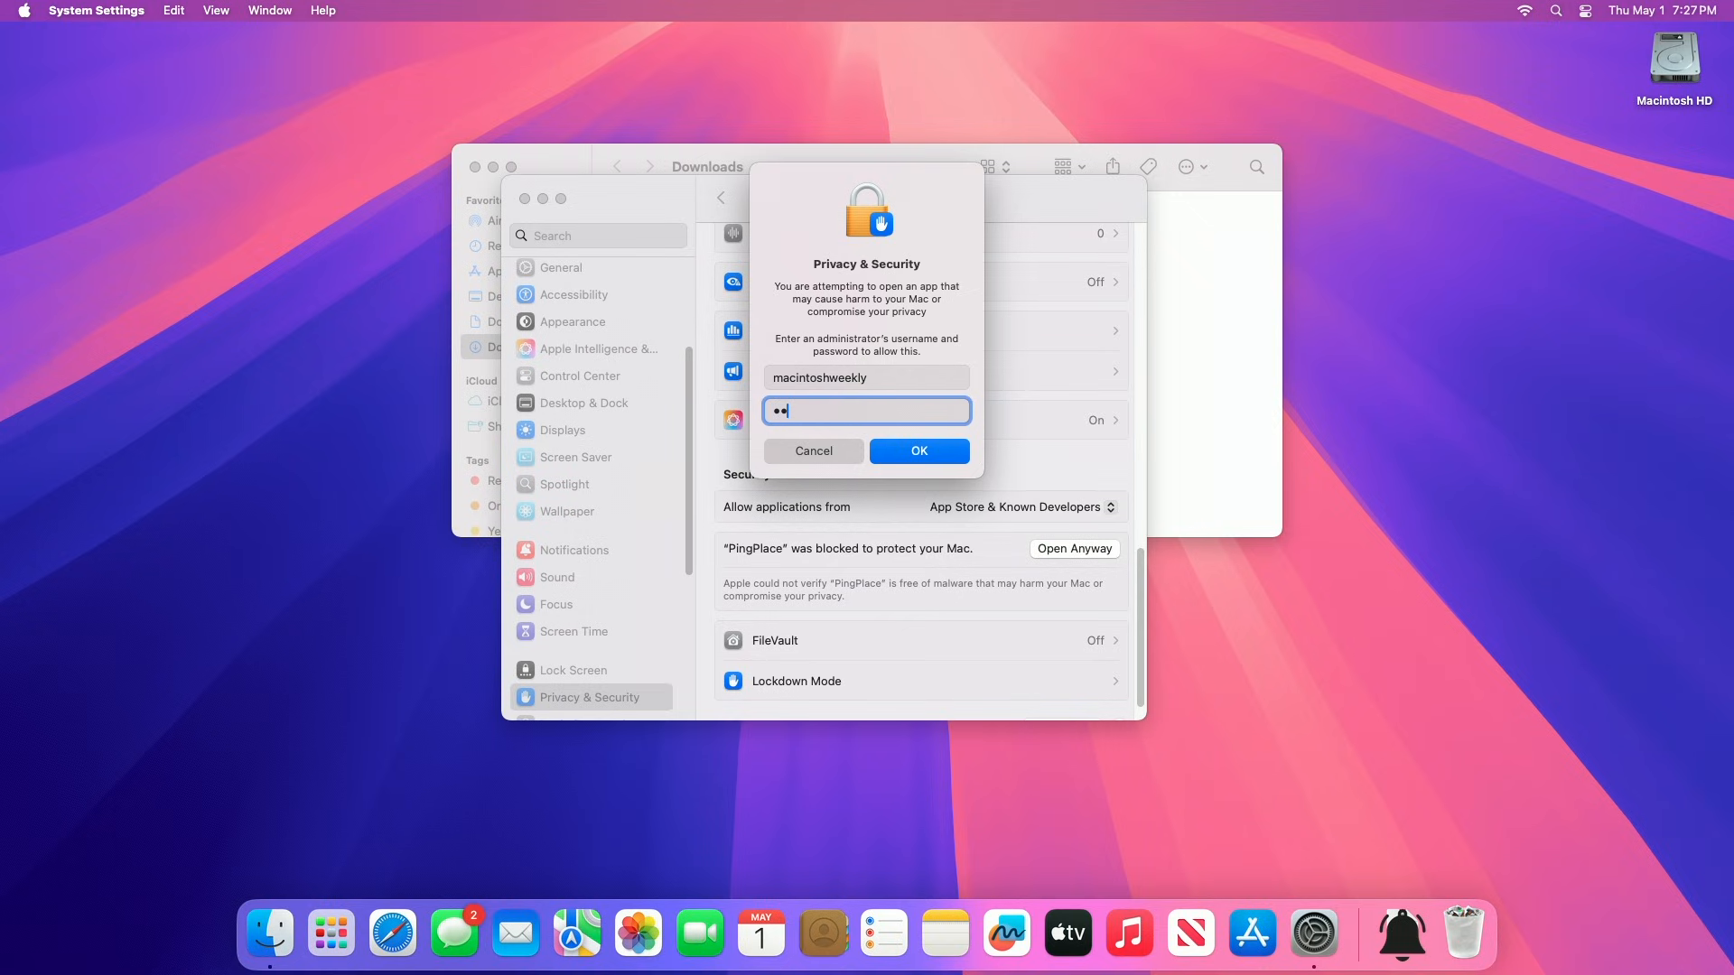
click(917, 452)
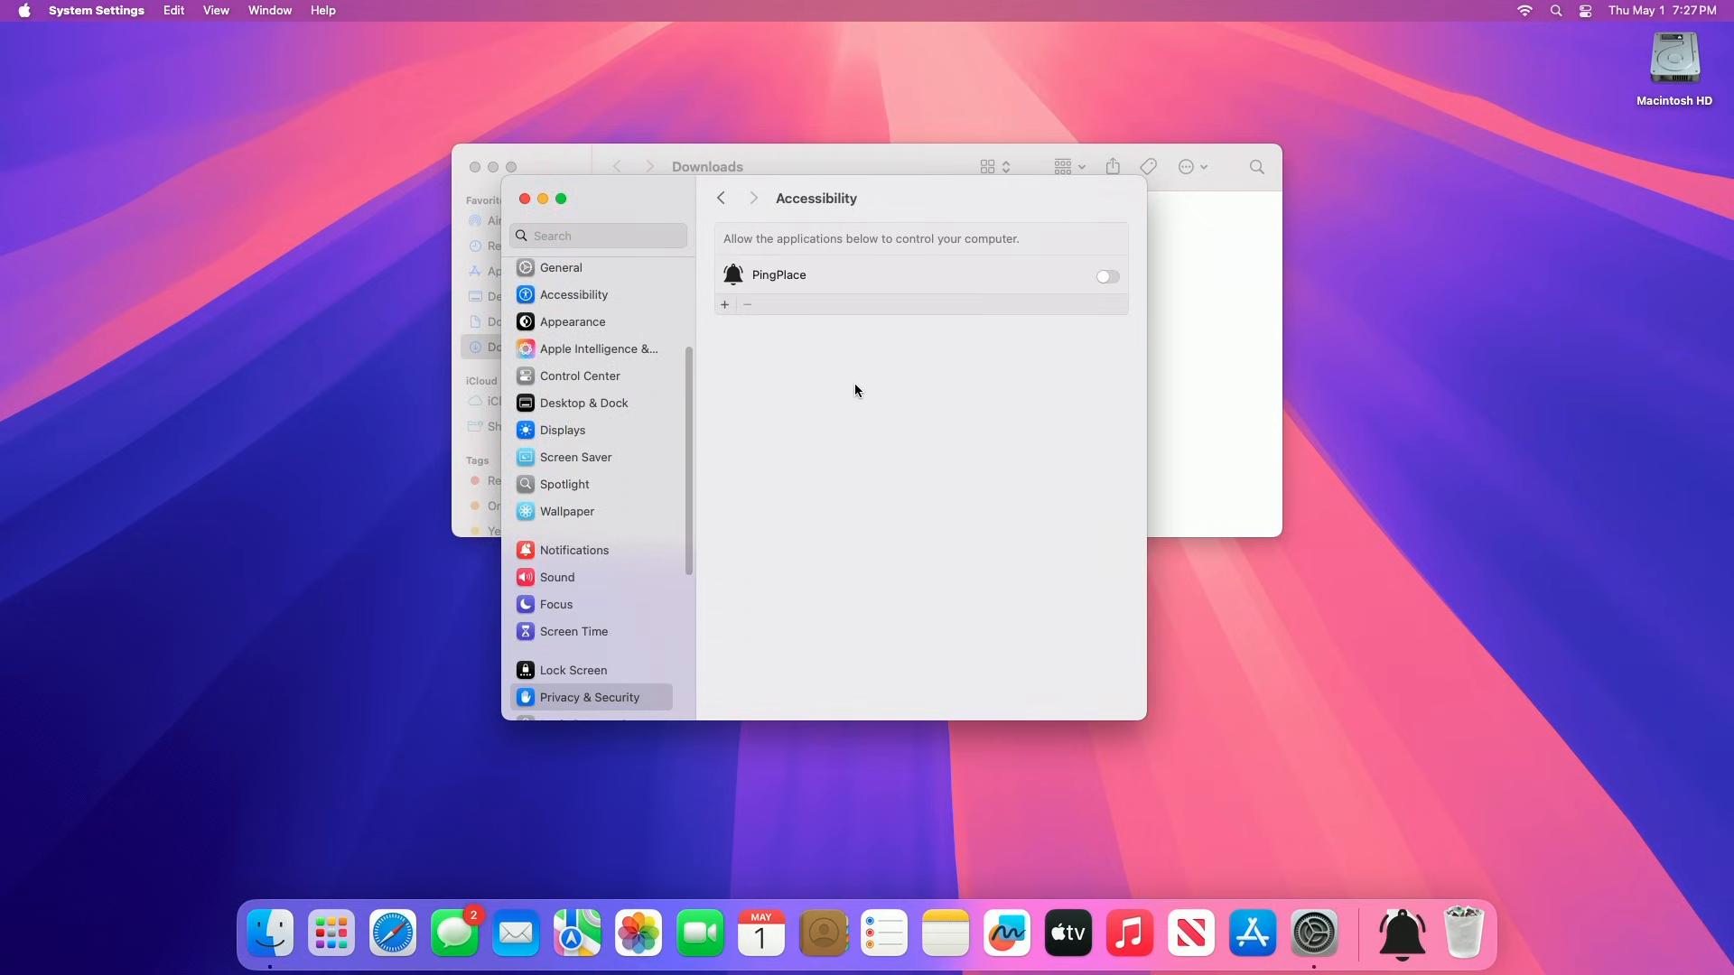
Step: Grant PingPlace Accessibility permission to control the computer, confirming with the password
click(1105, 277)
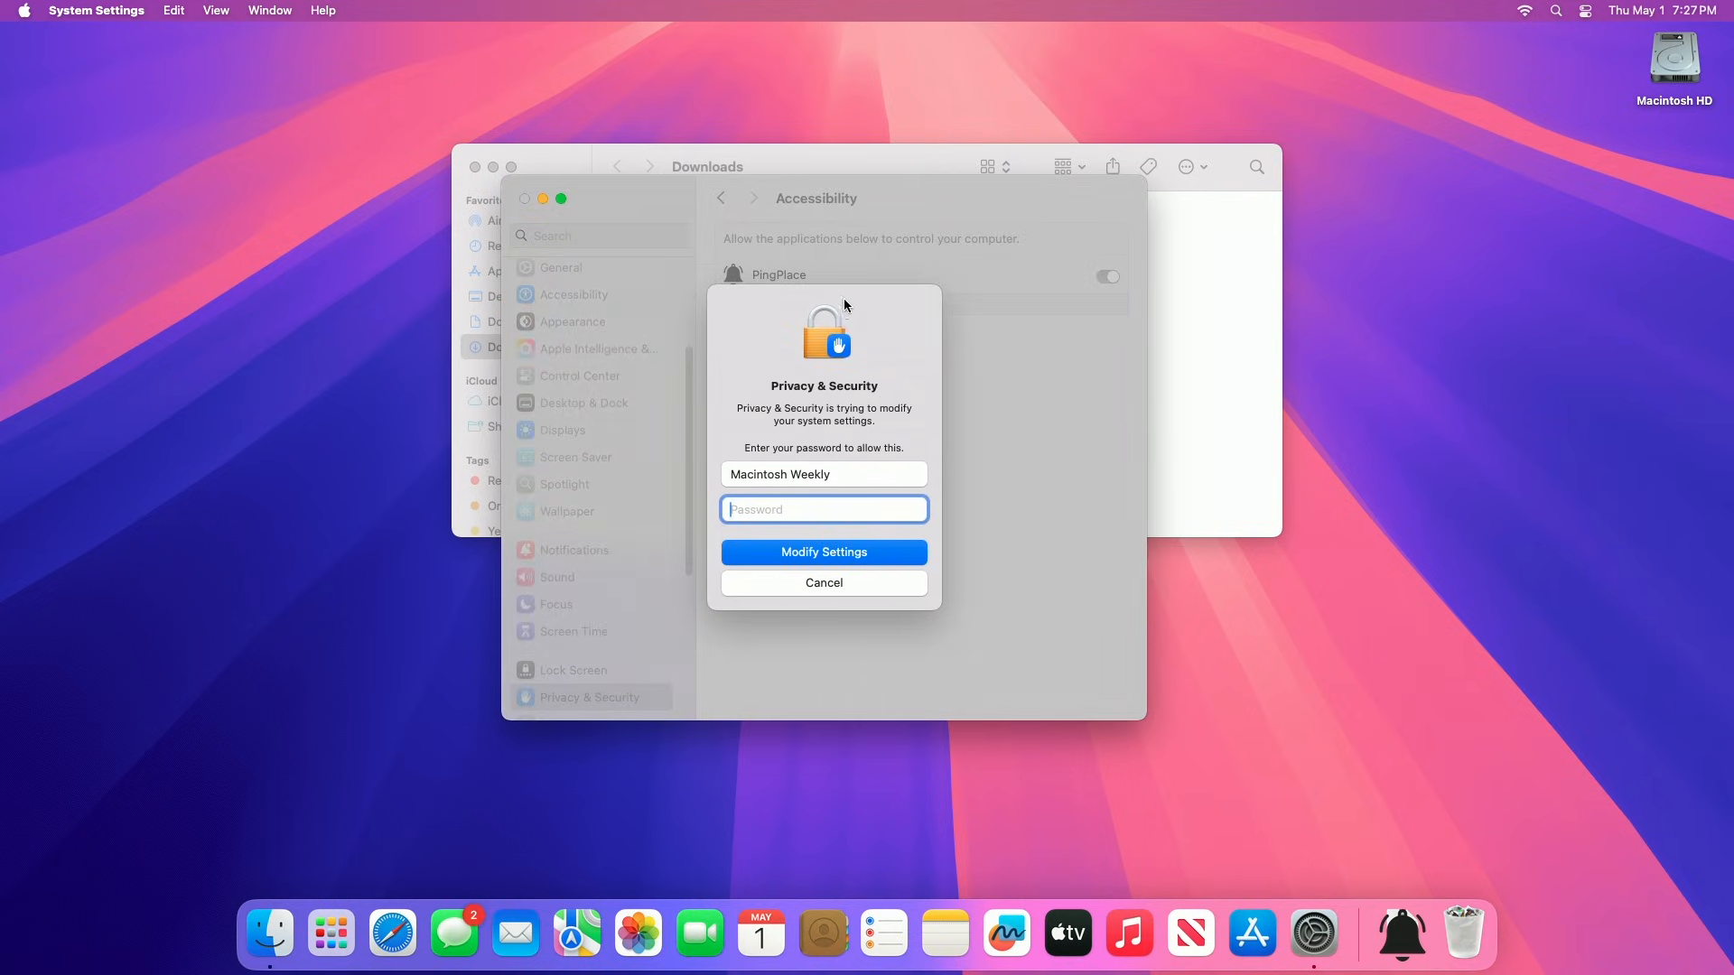
text(••••)
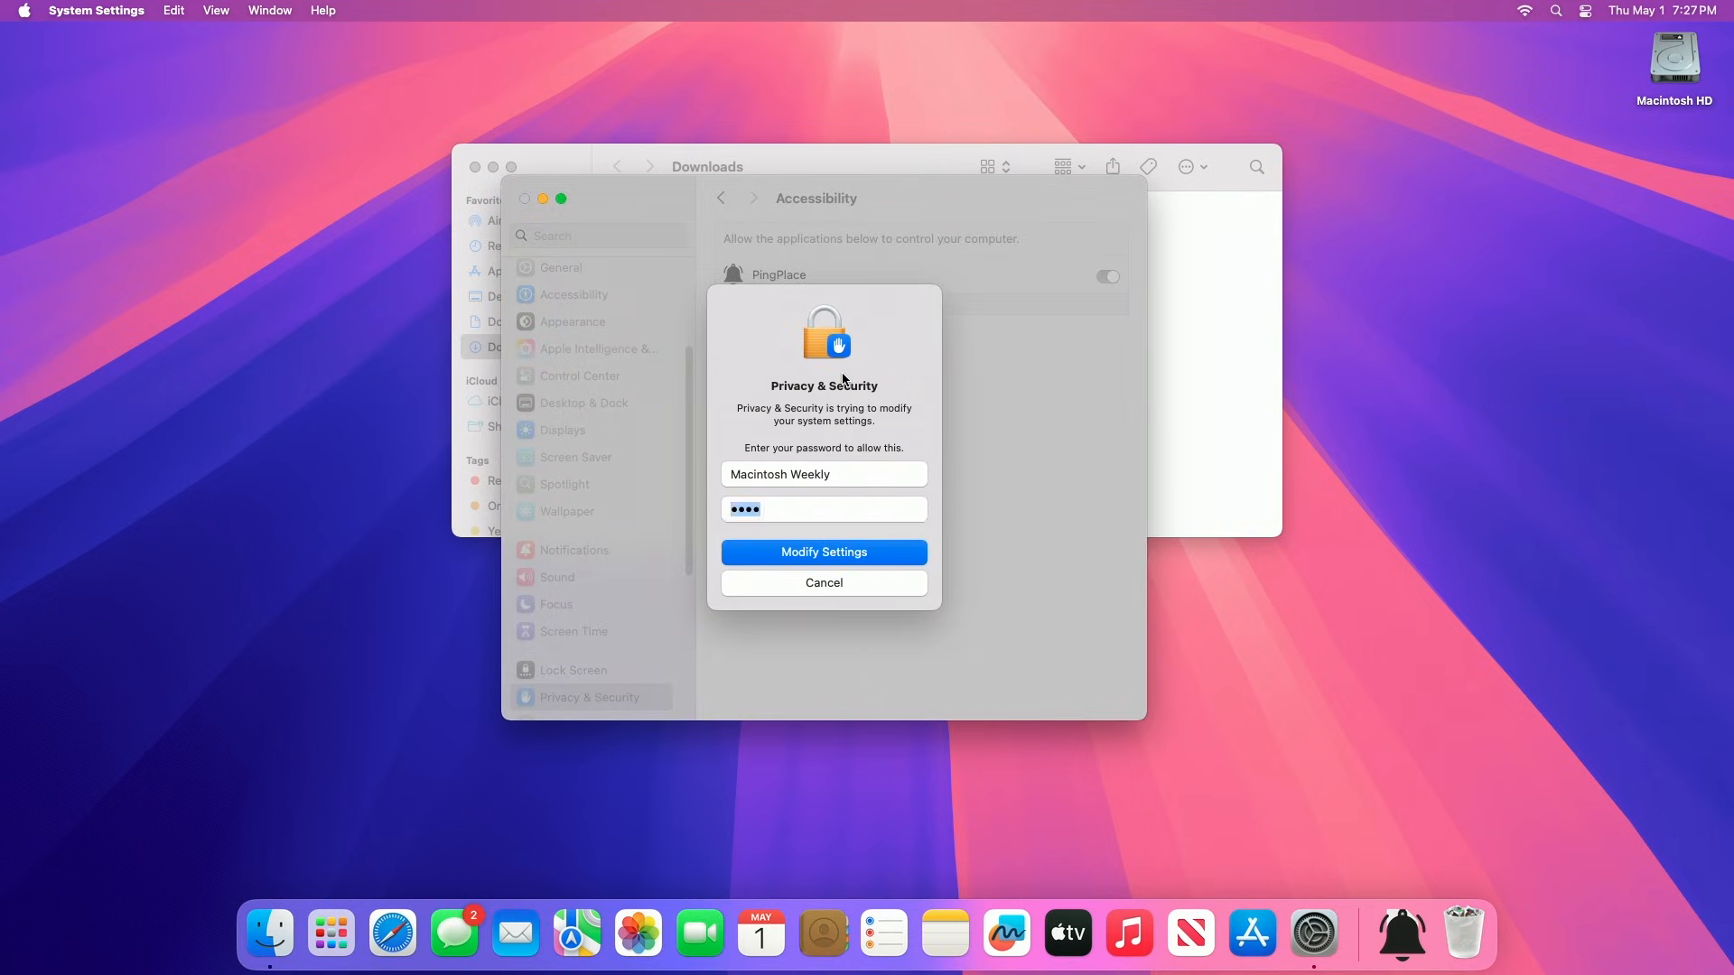
click(823, 552)
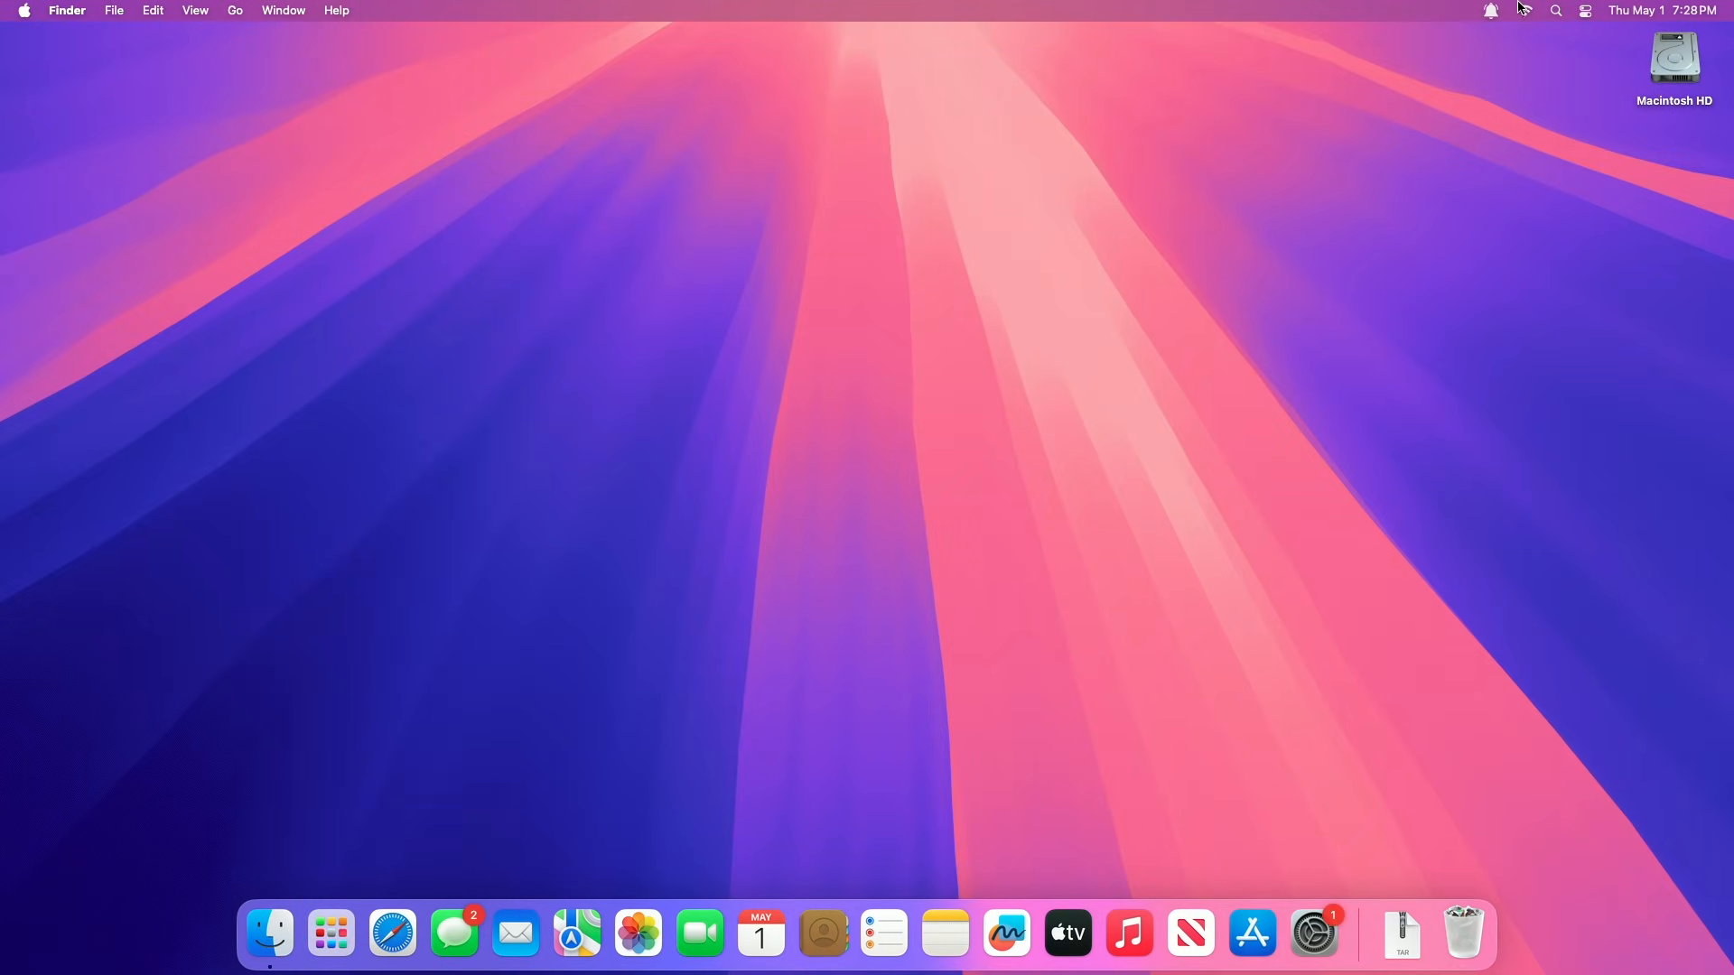
Step: Choose PingPlace's notification position from its menu bar bell menu
click(1489, 10)
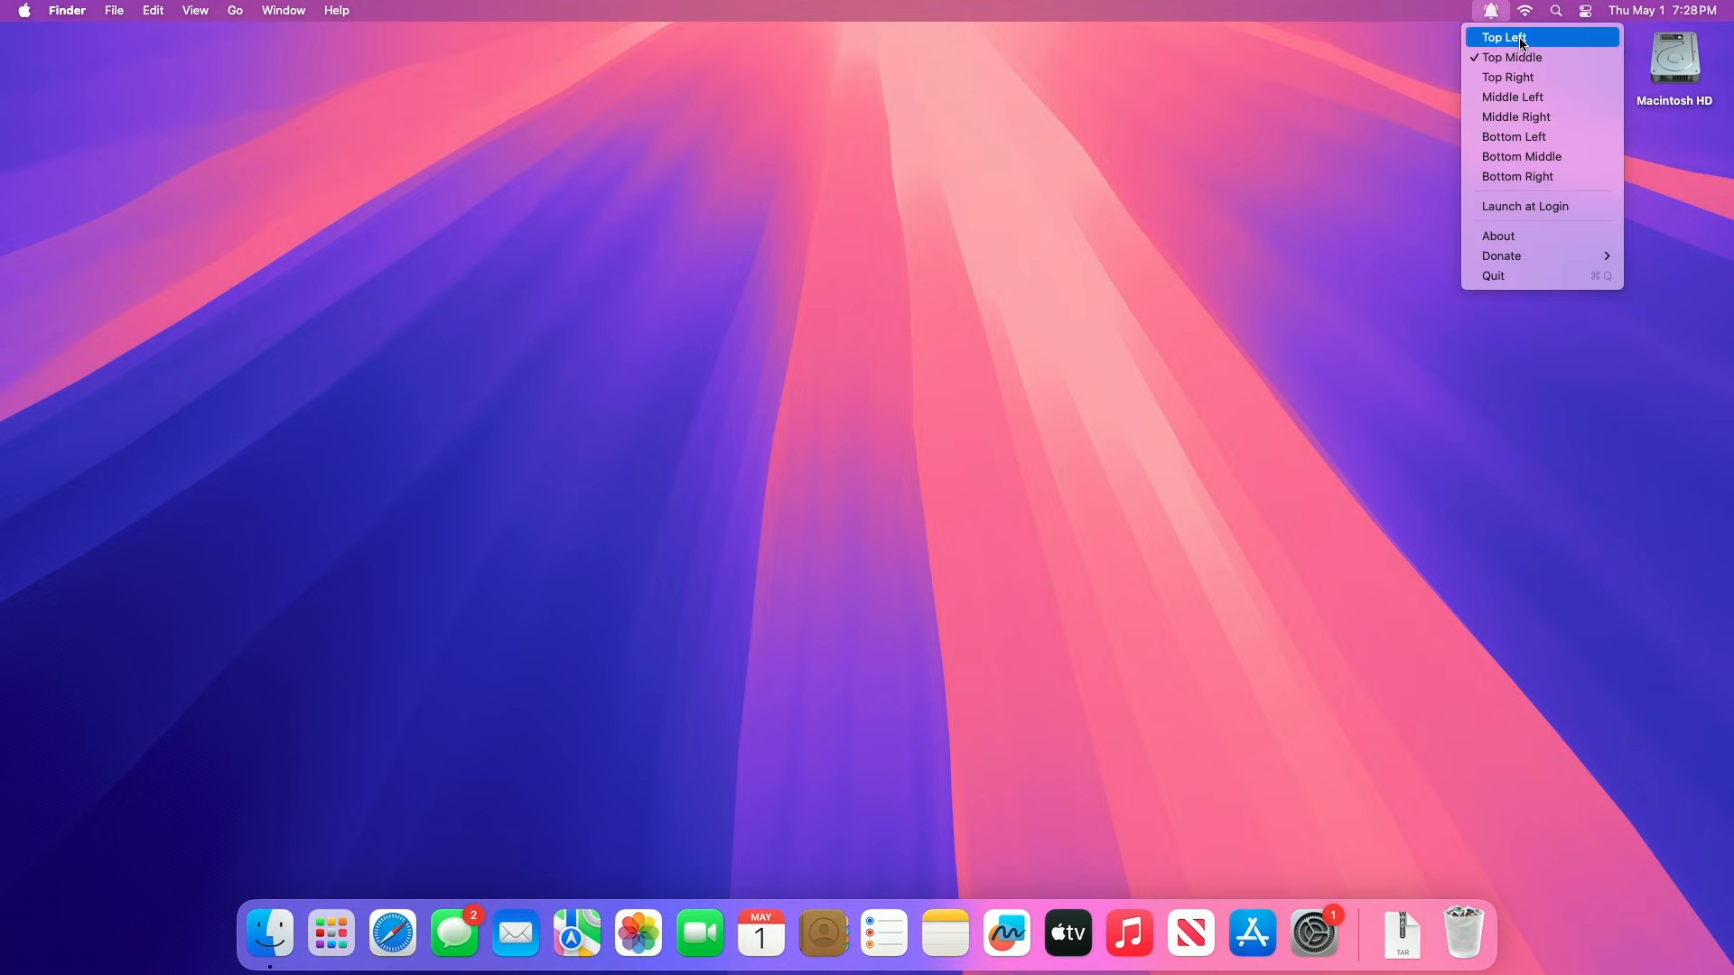
mouse_move(1527, 56)
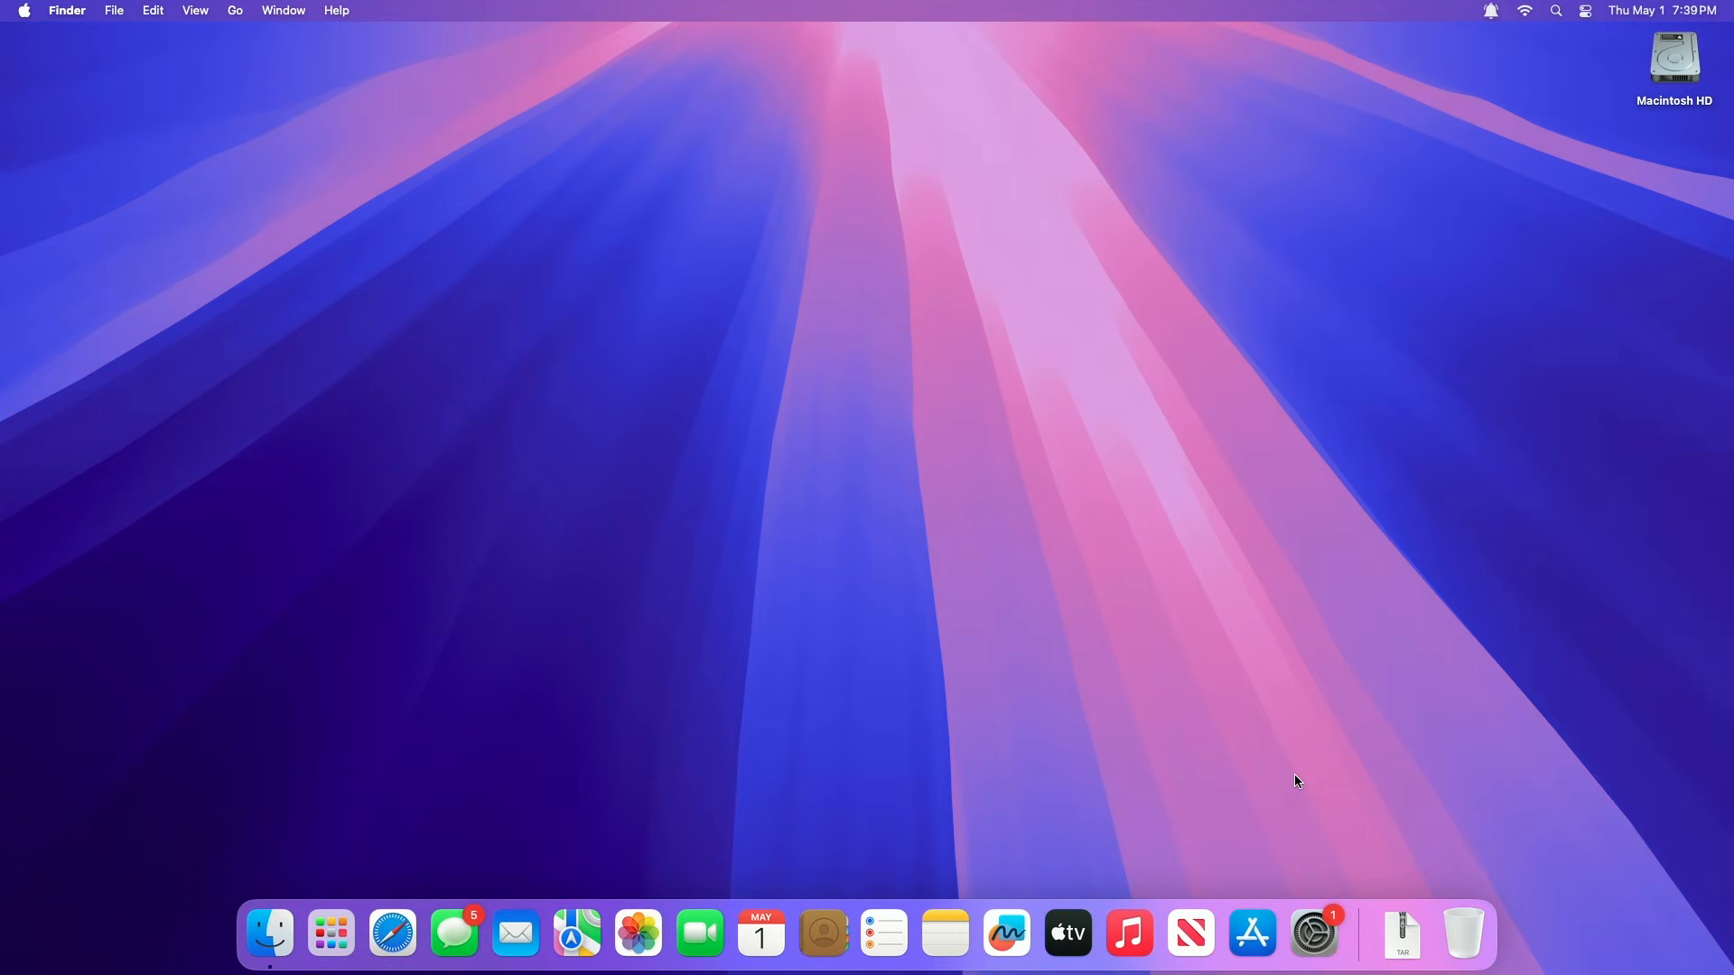
Step: In General > Login Items & Extensions, start adding a new Open at Login item
click(1311, 932)
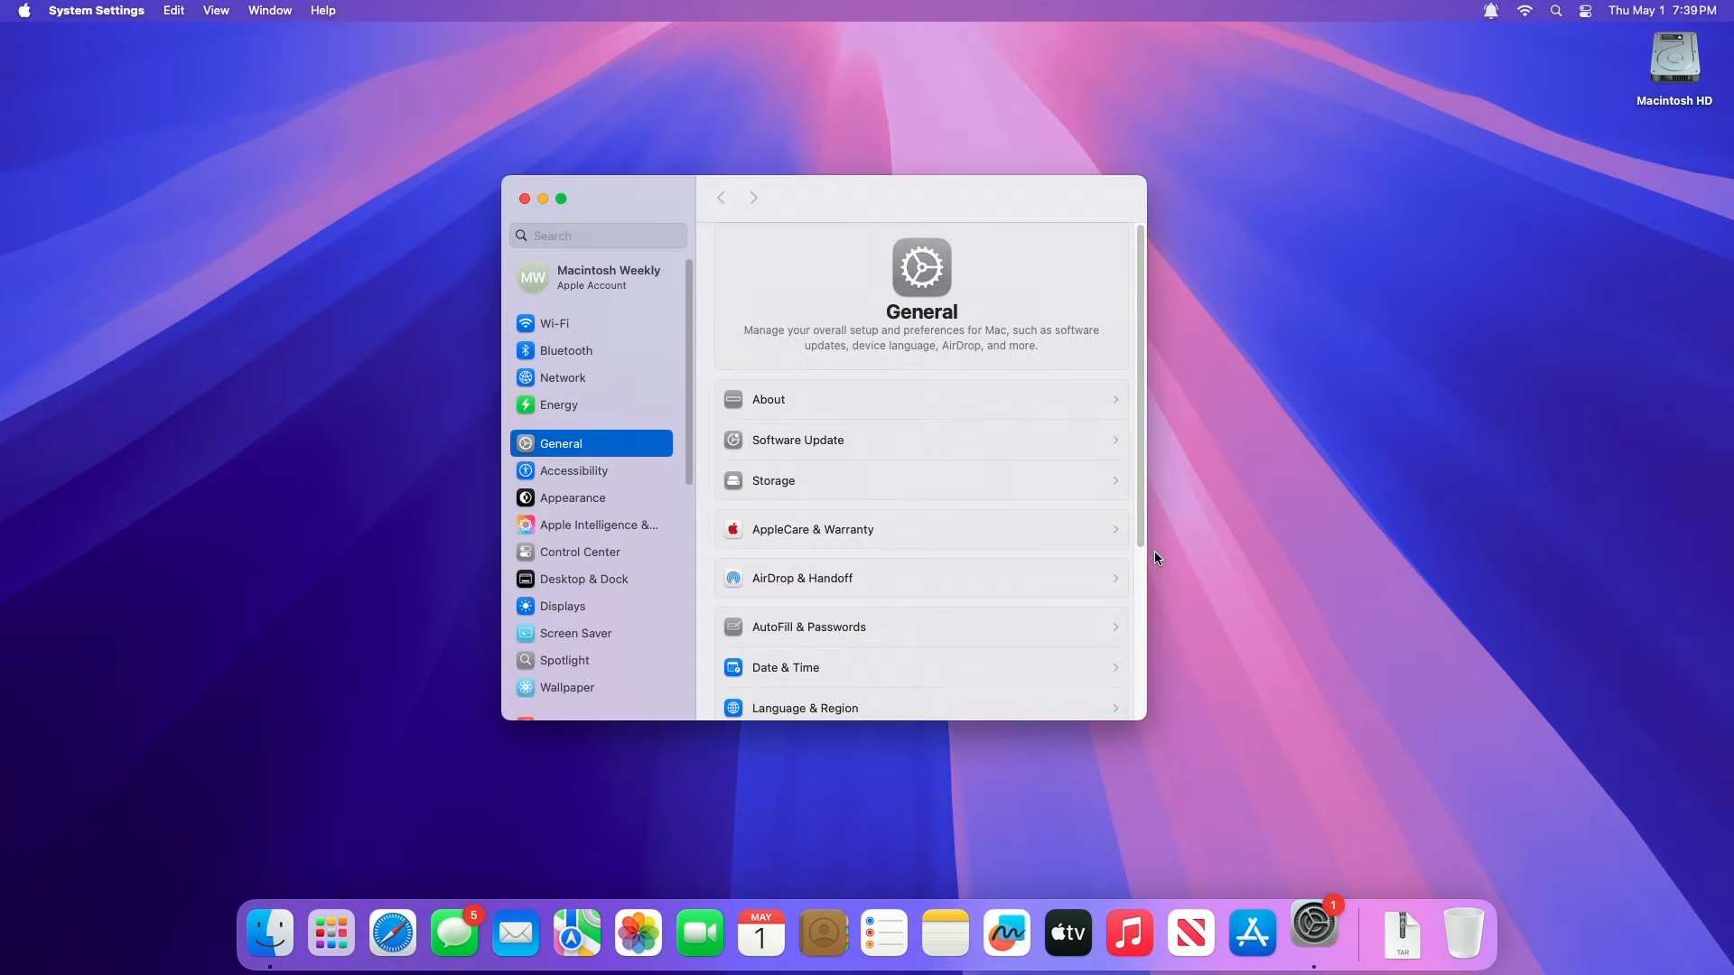
scroll(down, 3)
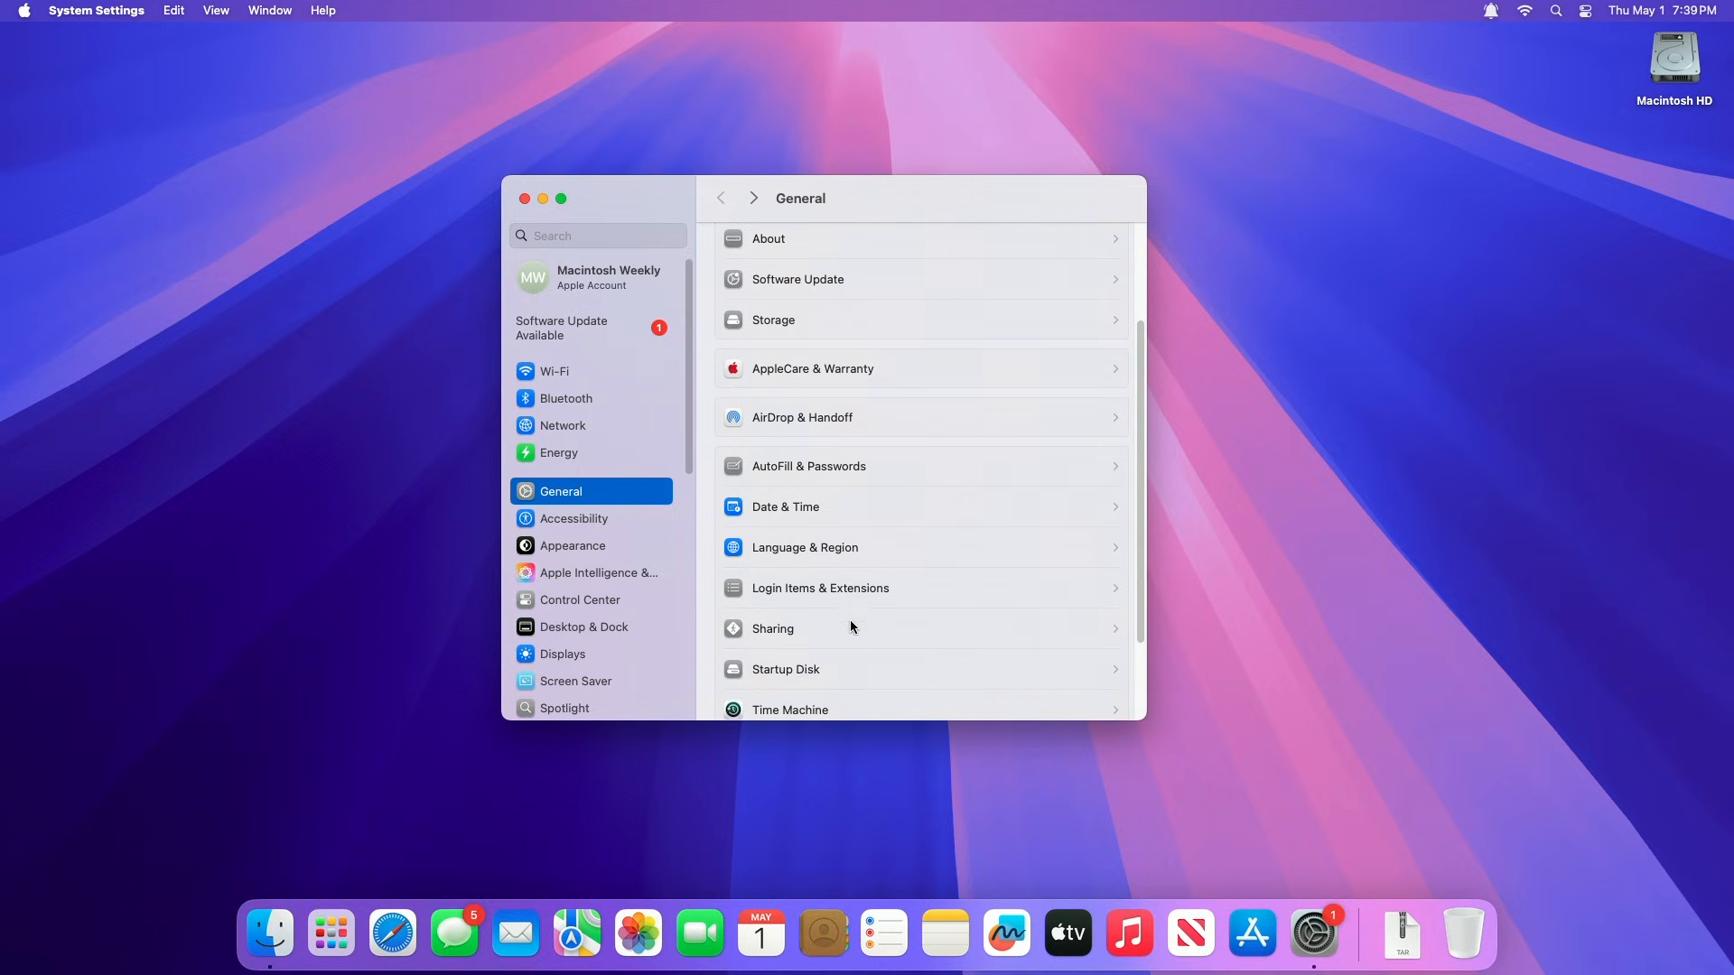
click(819, 587)
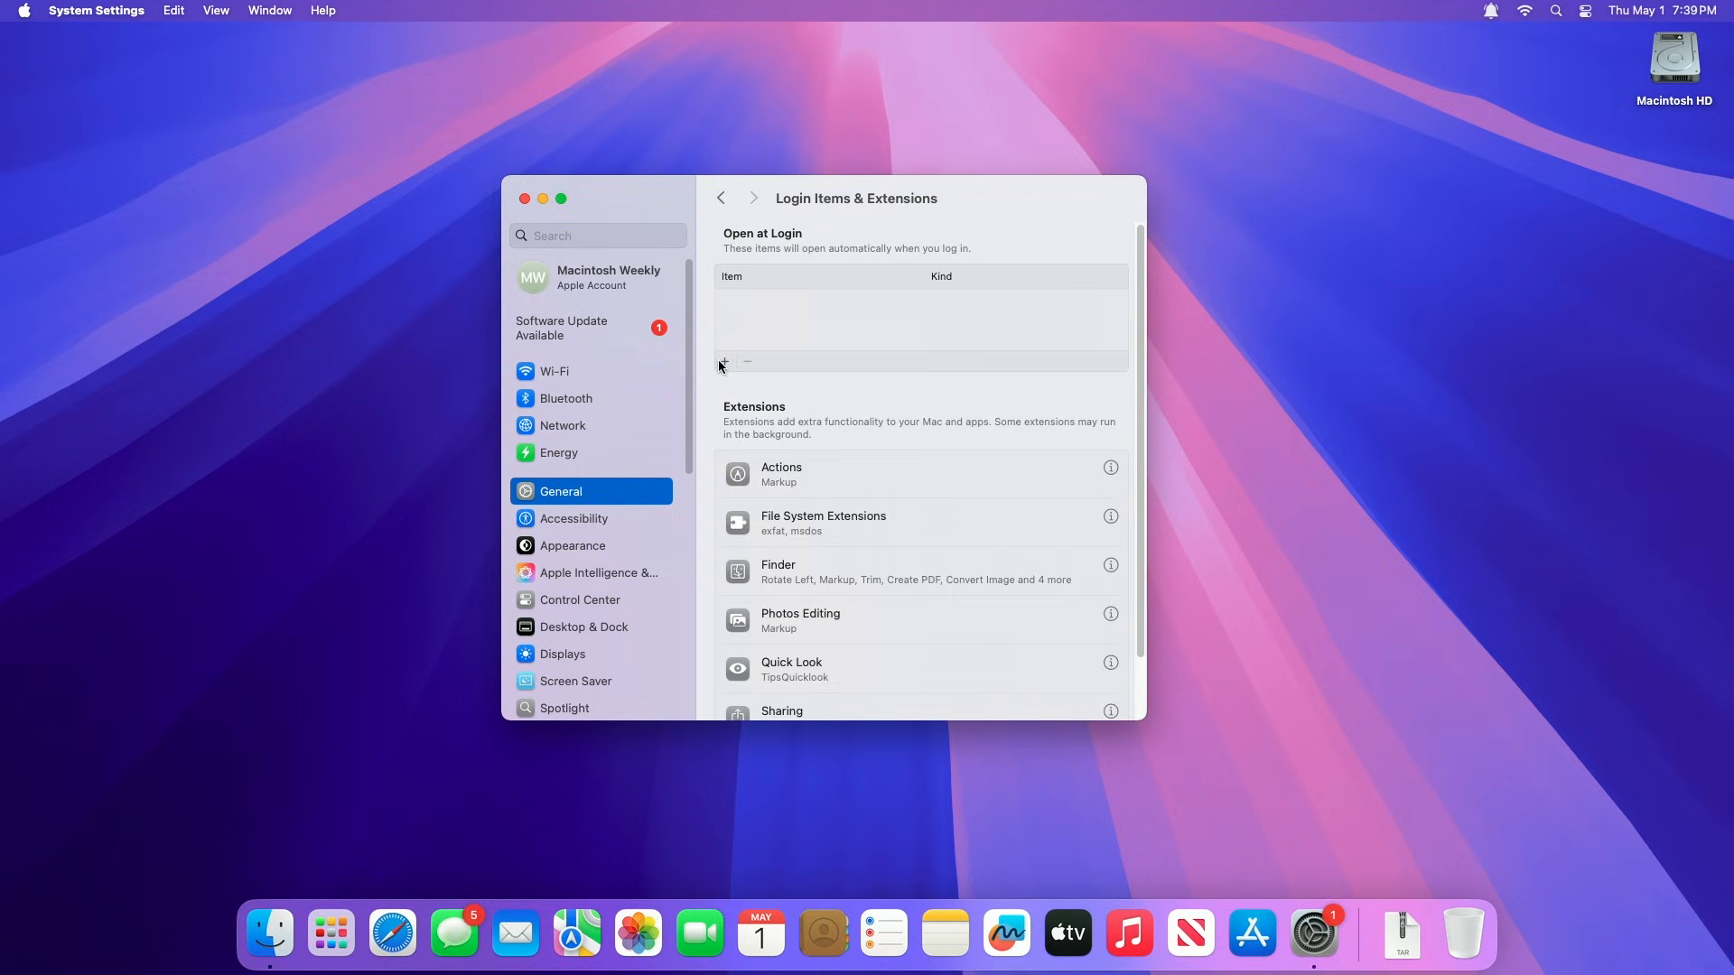
click(723, 362)
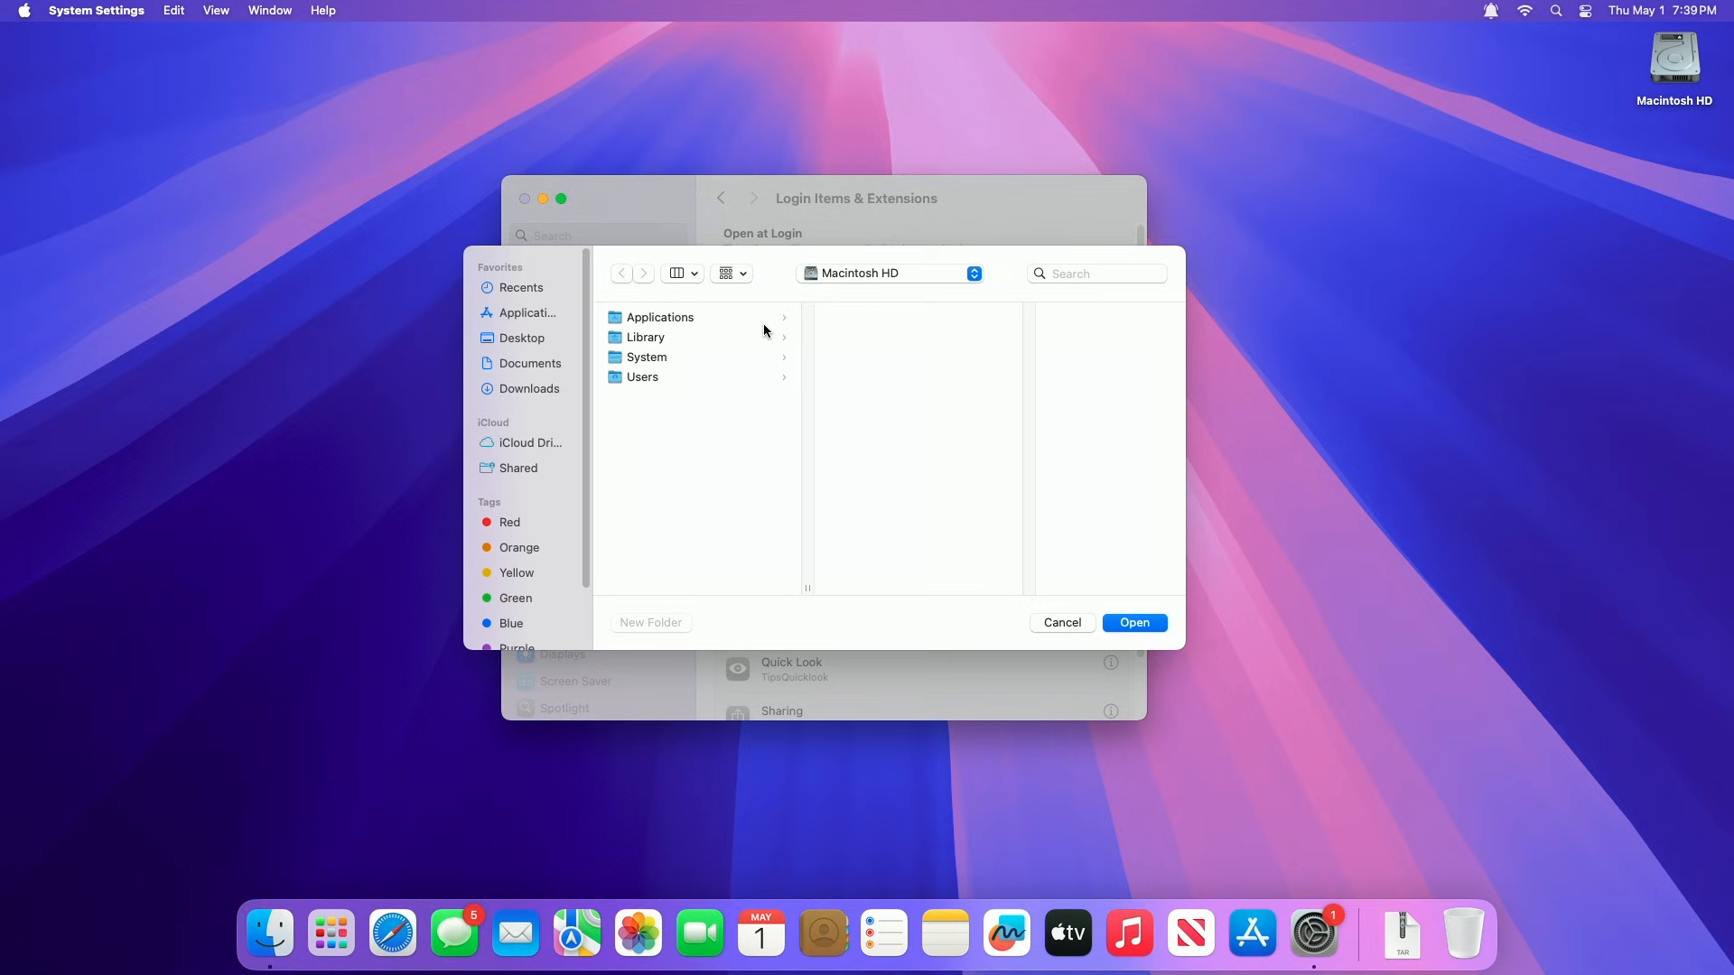
mouse_move(650, 330)
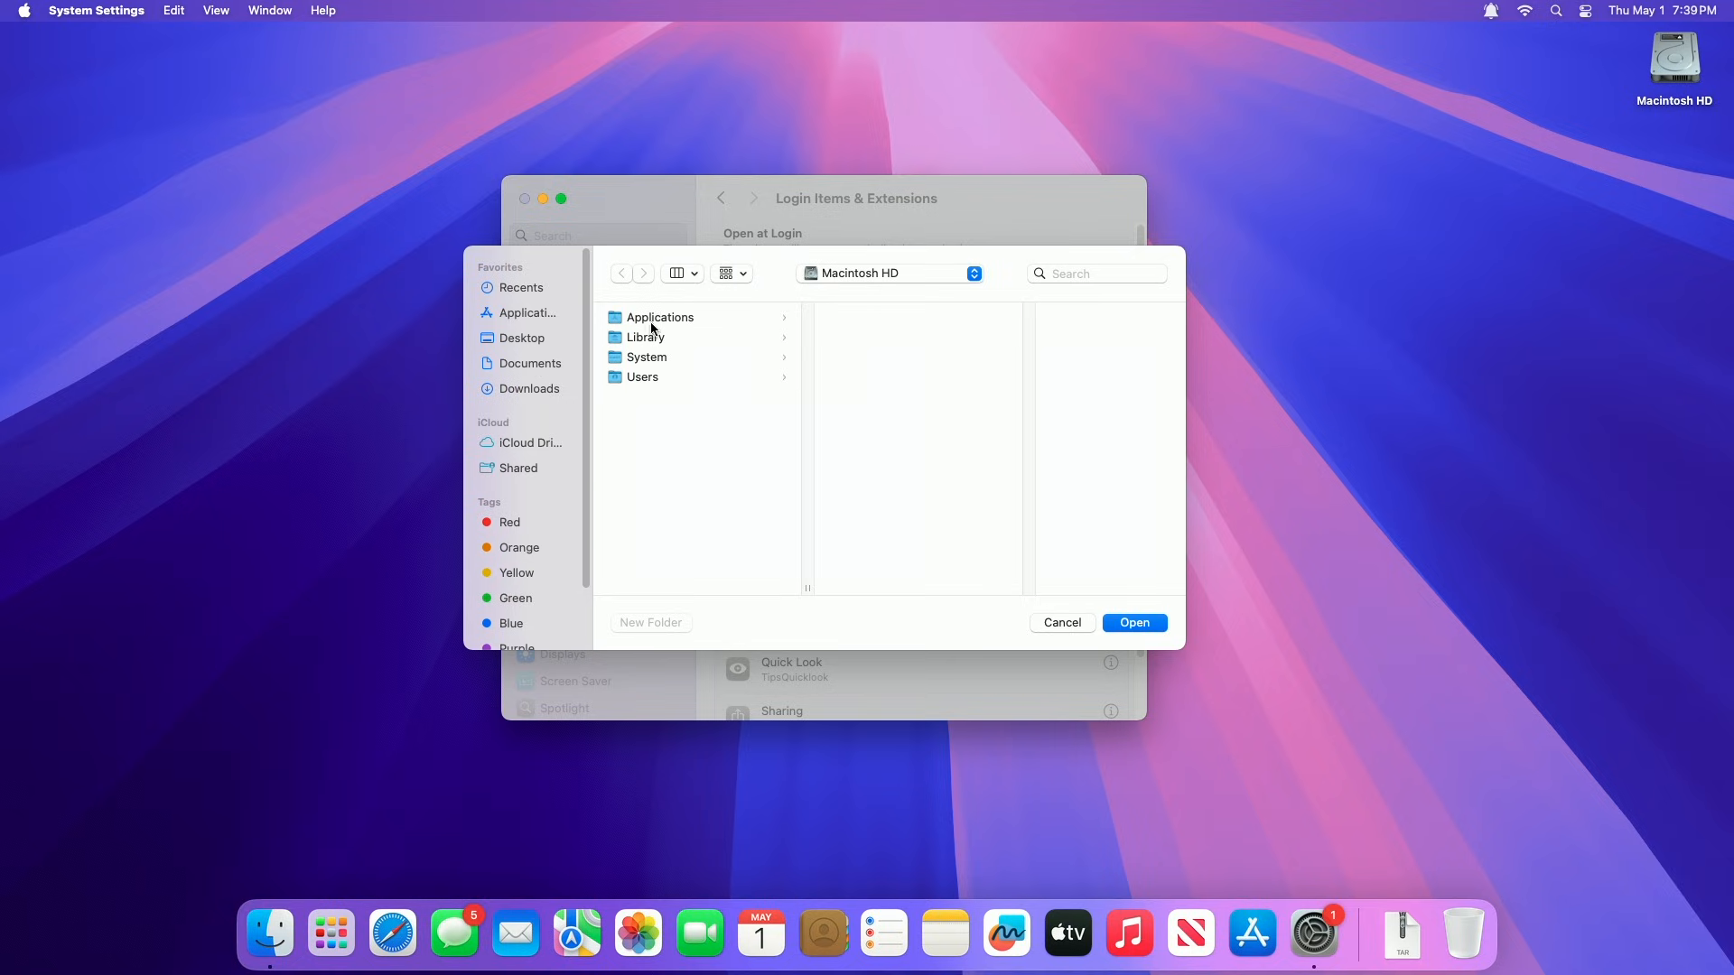
Step: Select PingPlace from the Applications folder as a login item and close System Settings
click(659, 317)
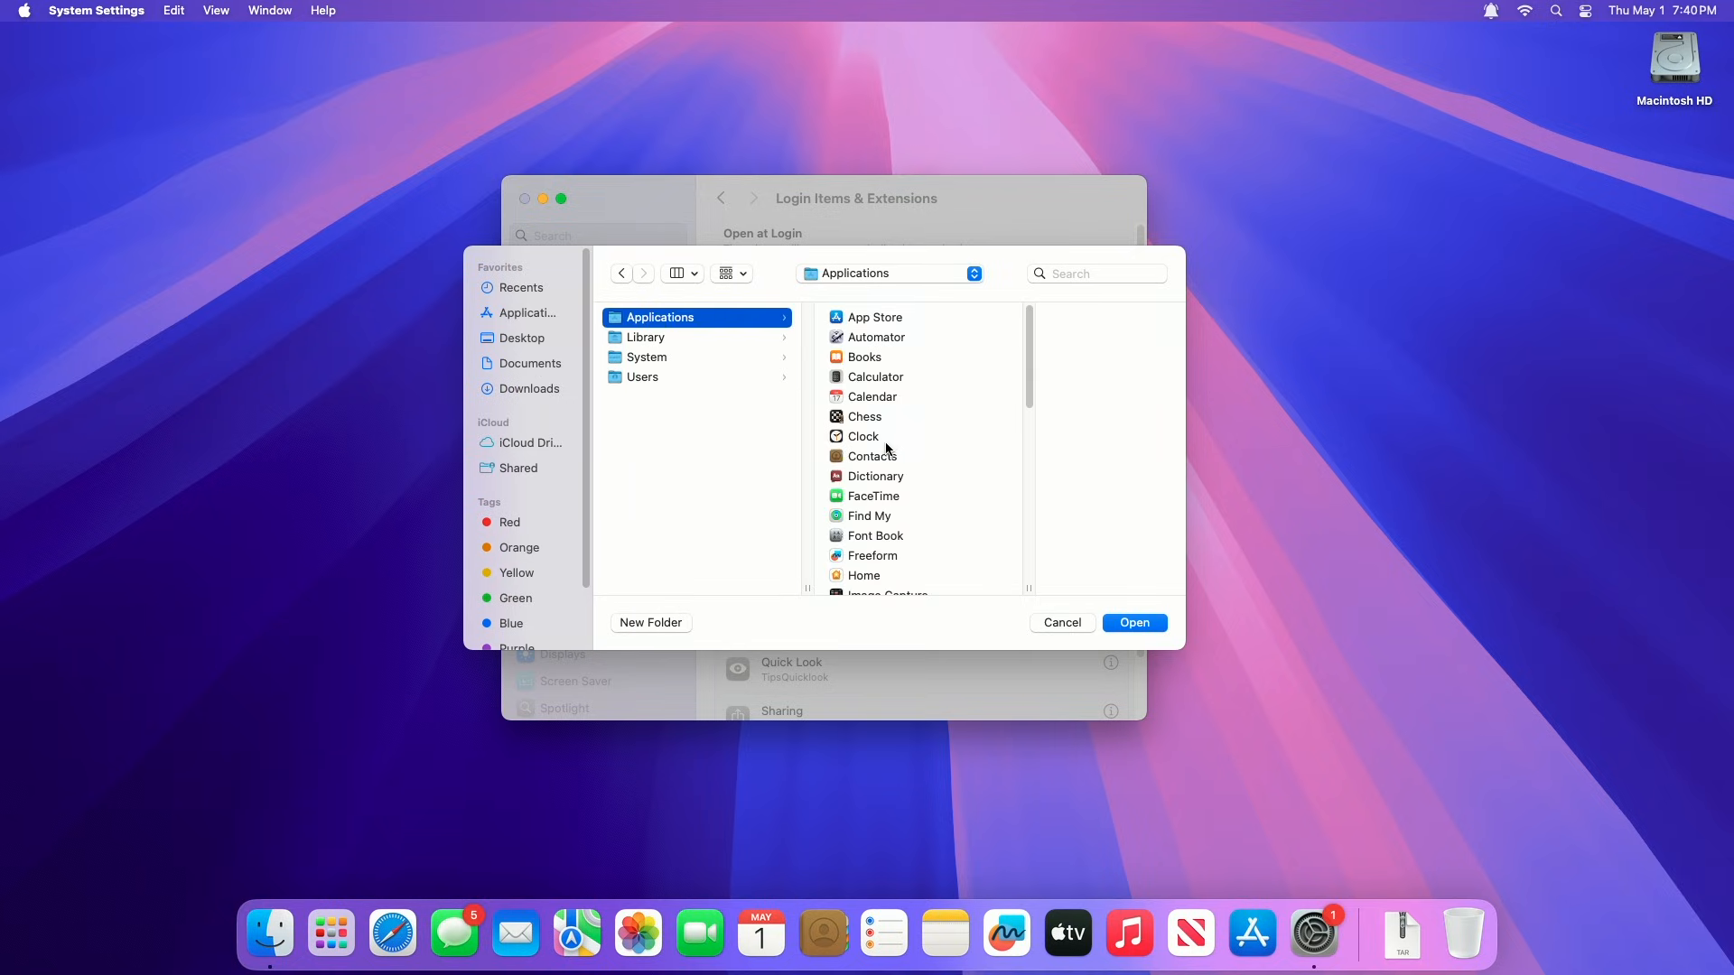
scroll(down, 3)
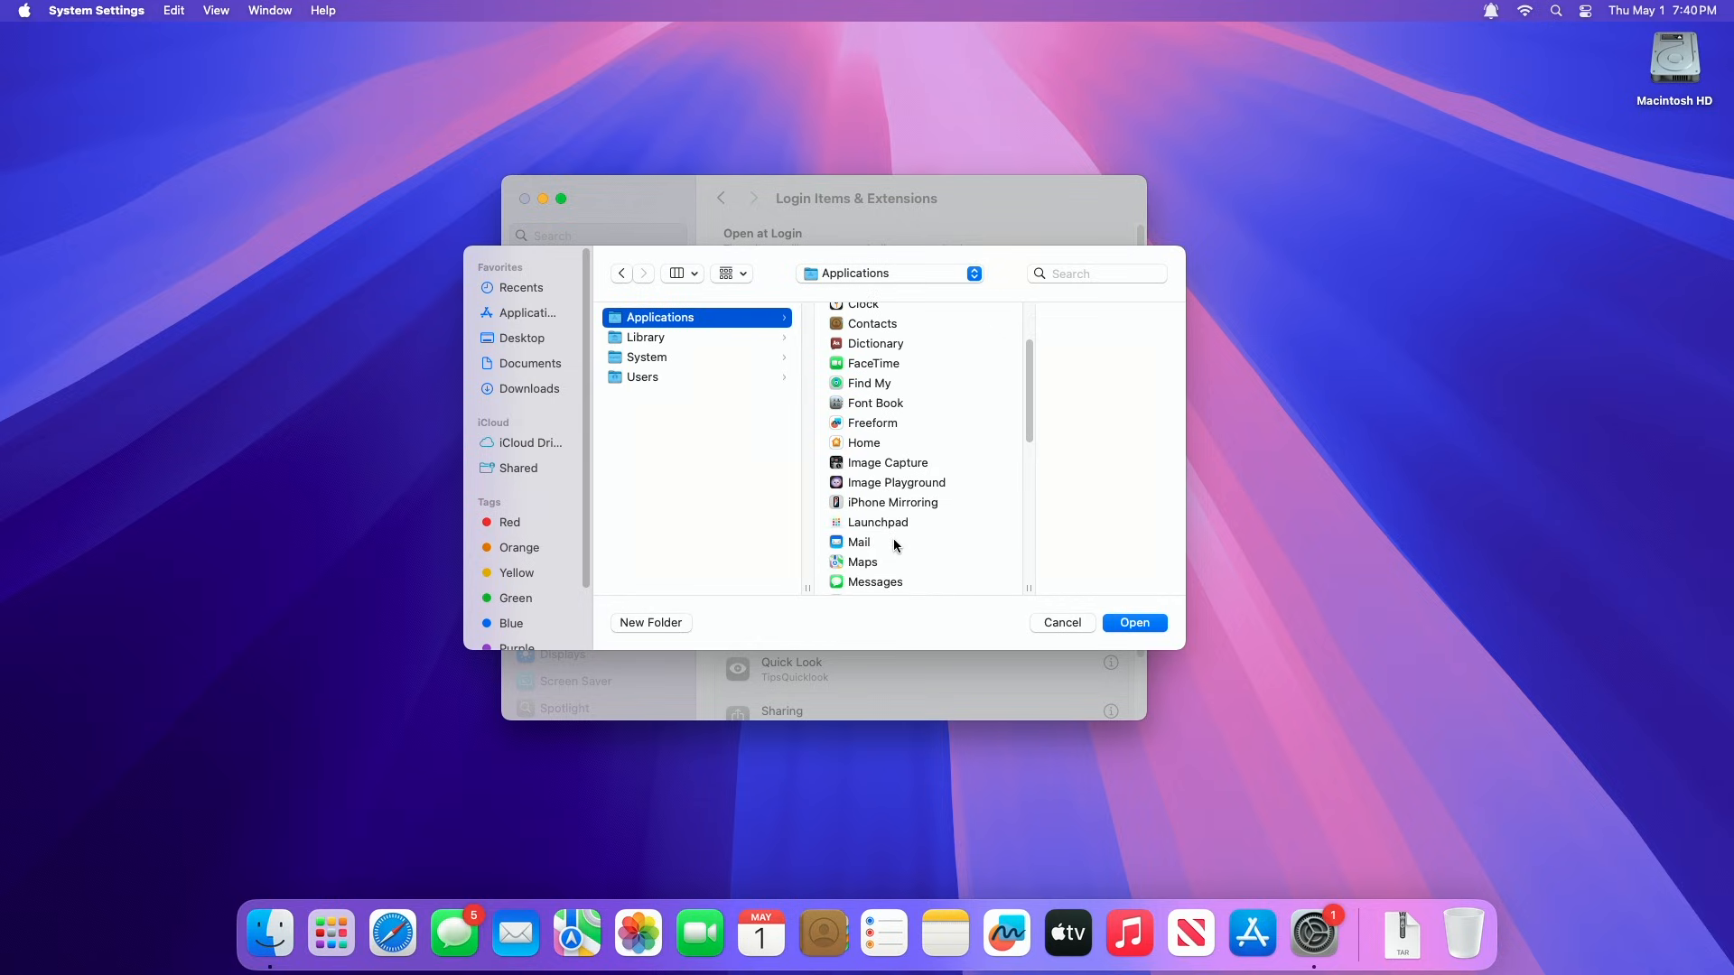
scroll(down, 3)
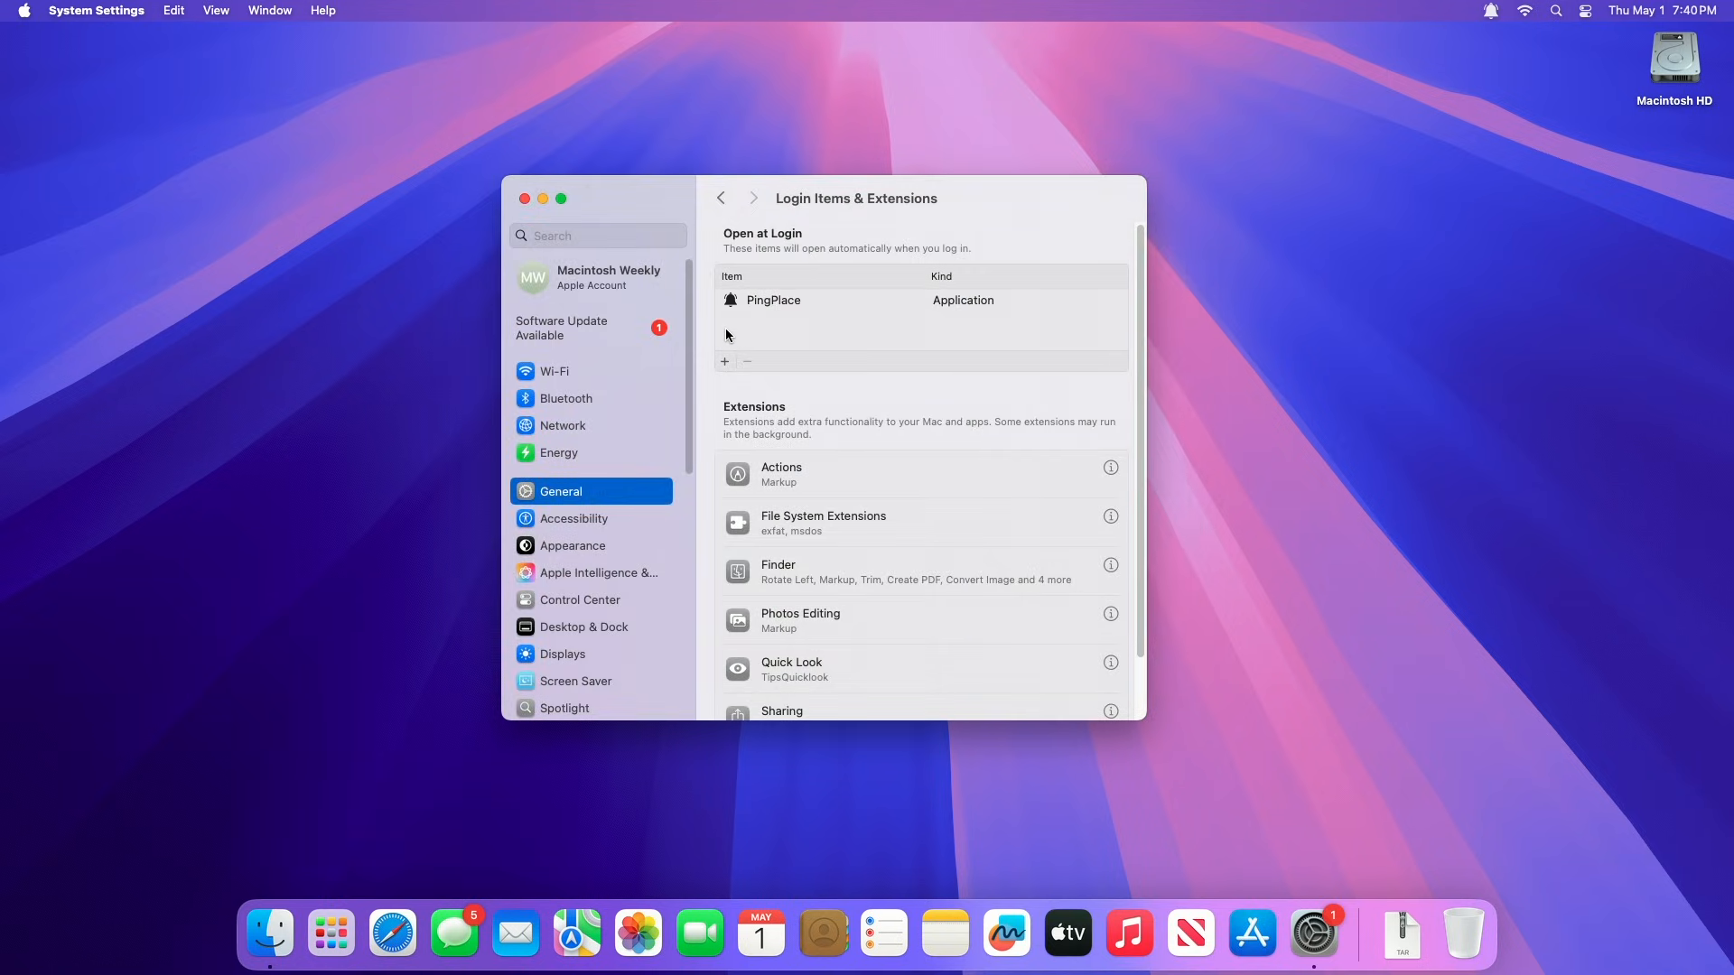
mouse_move(568, 223)
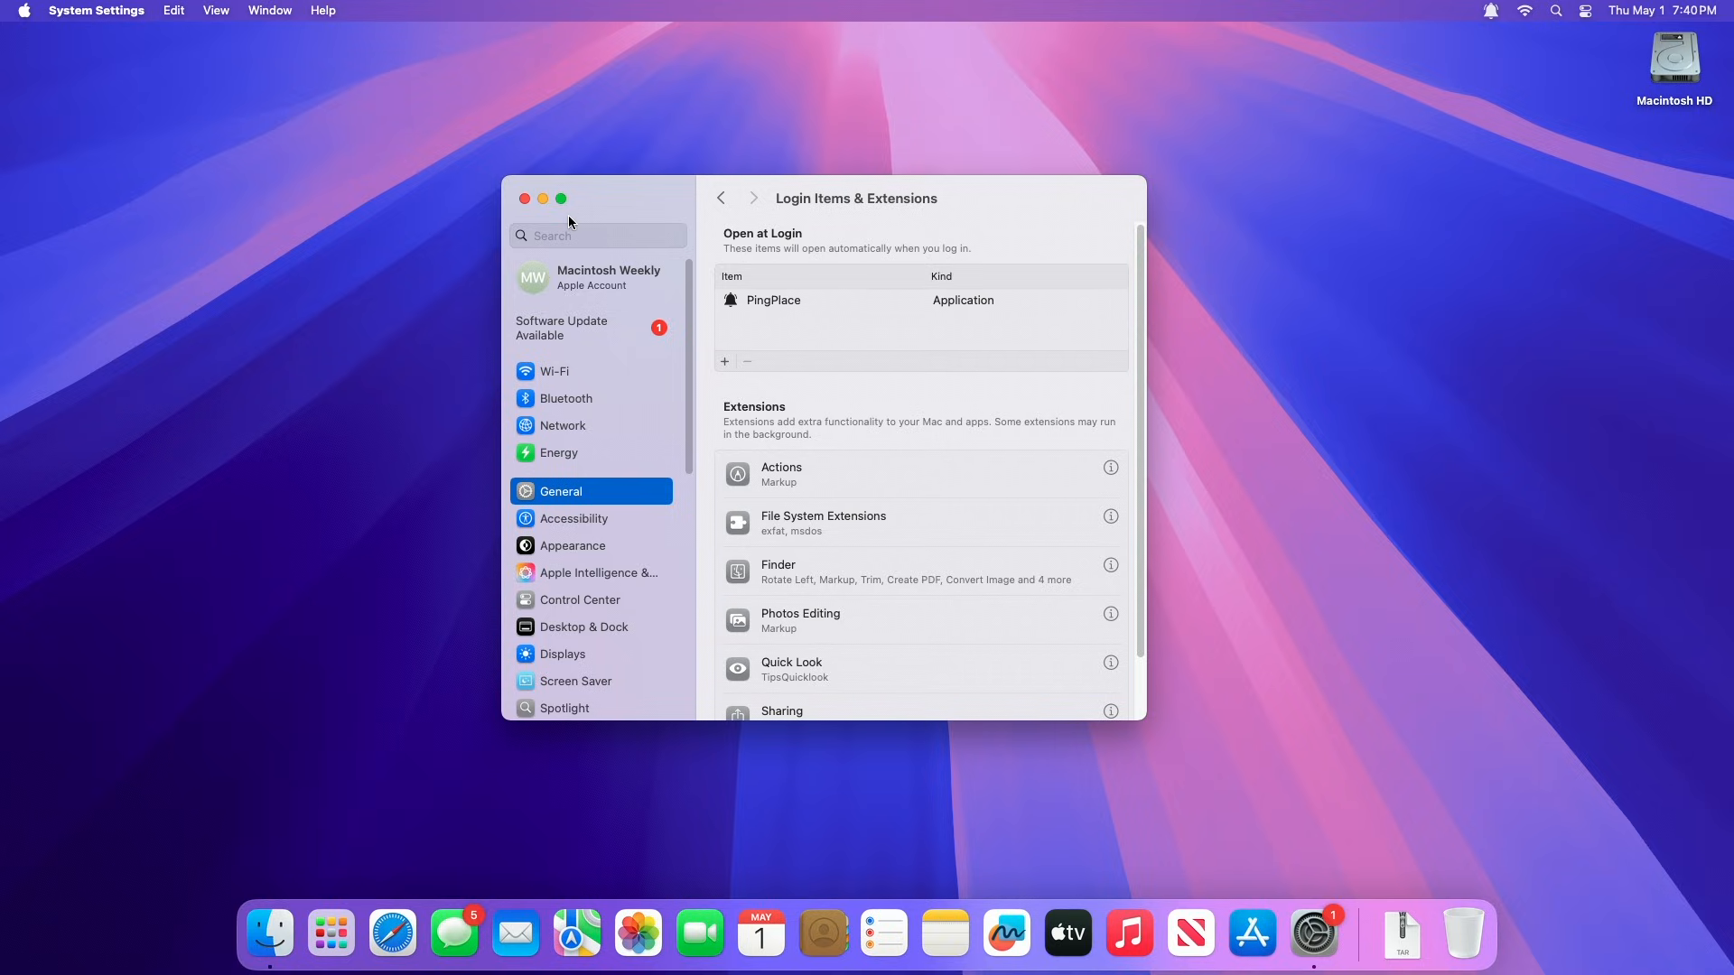
click(524, 199)
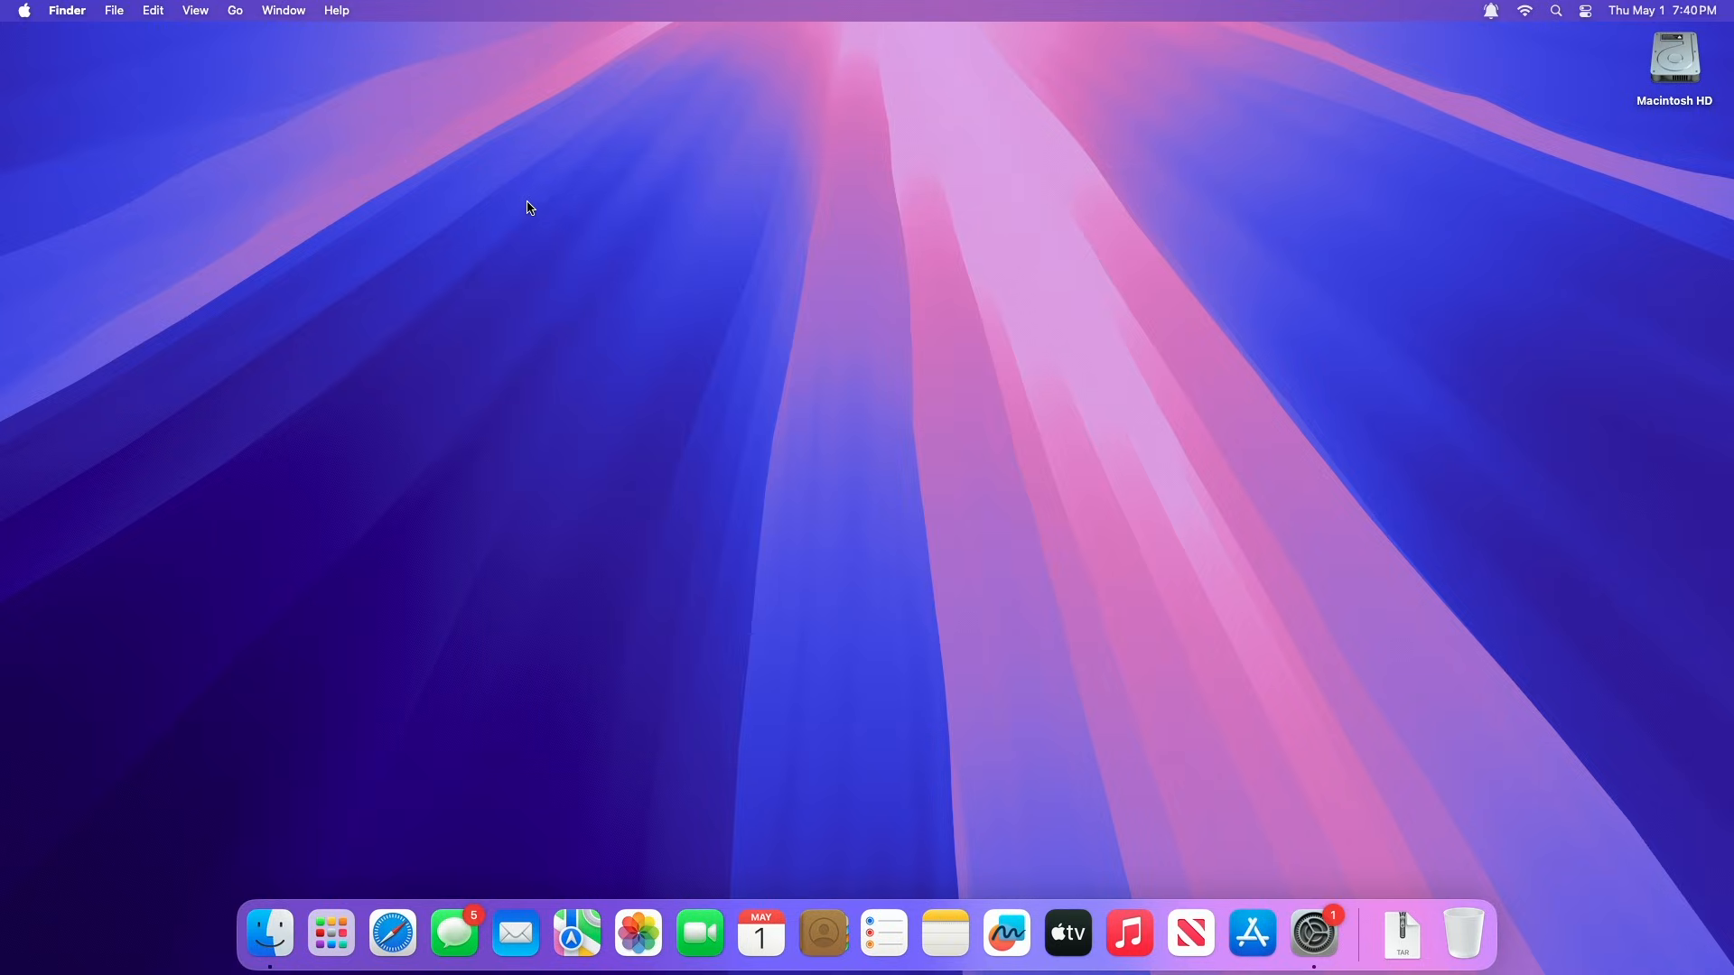